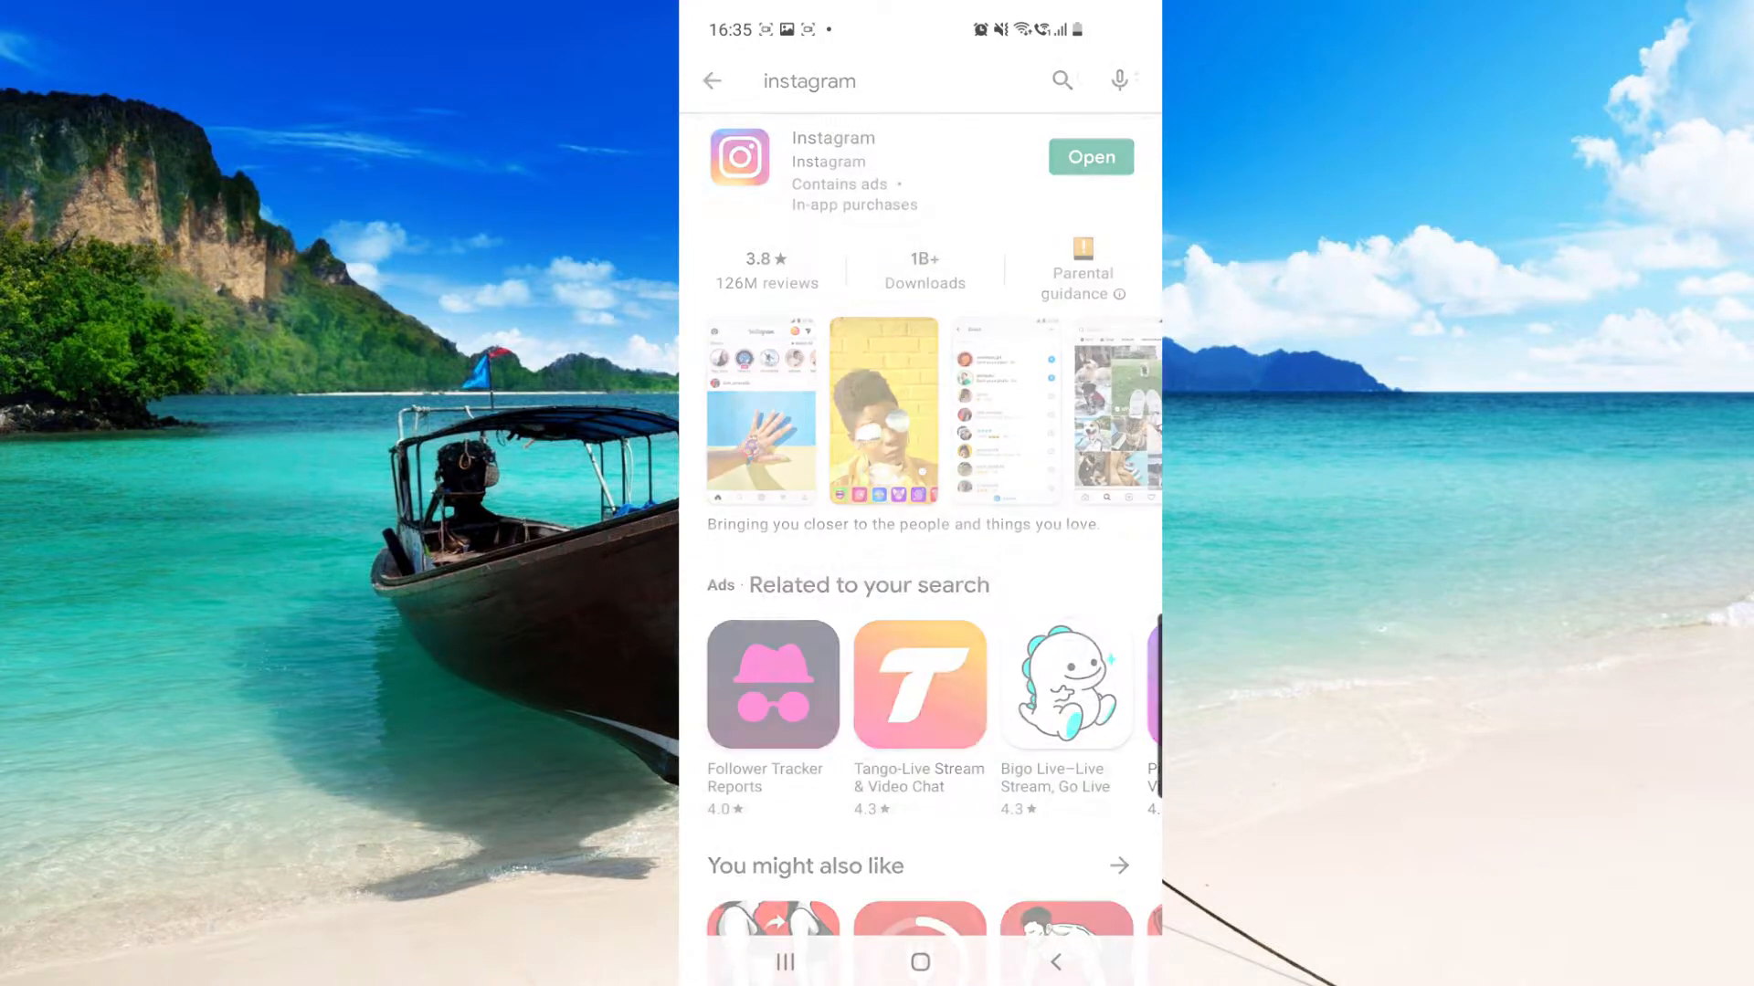
Step: Launch Instagram from its Google Play Store listing
{"action": "left_click", "coordinate": [833, 138]}
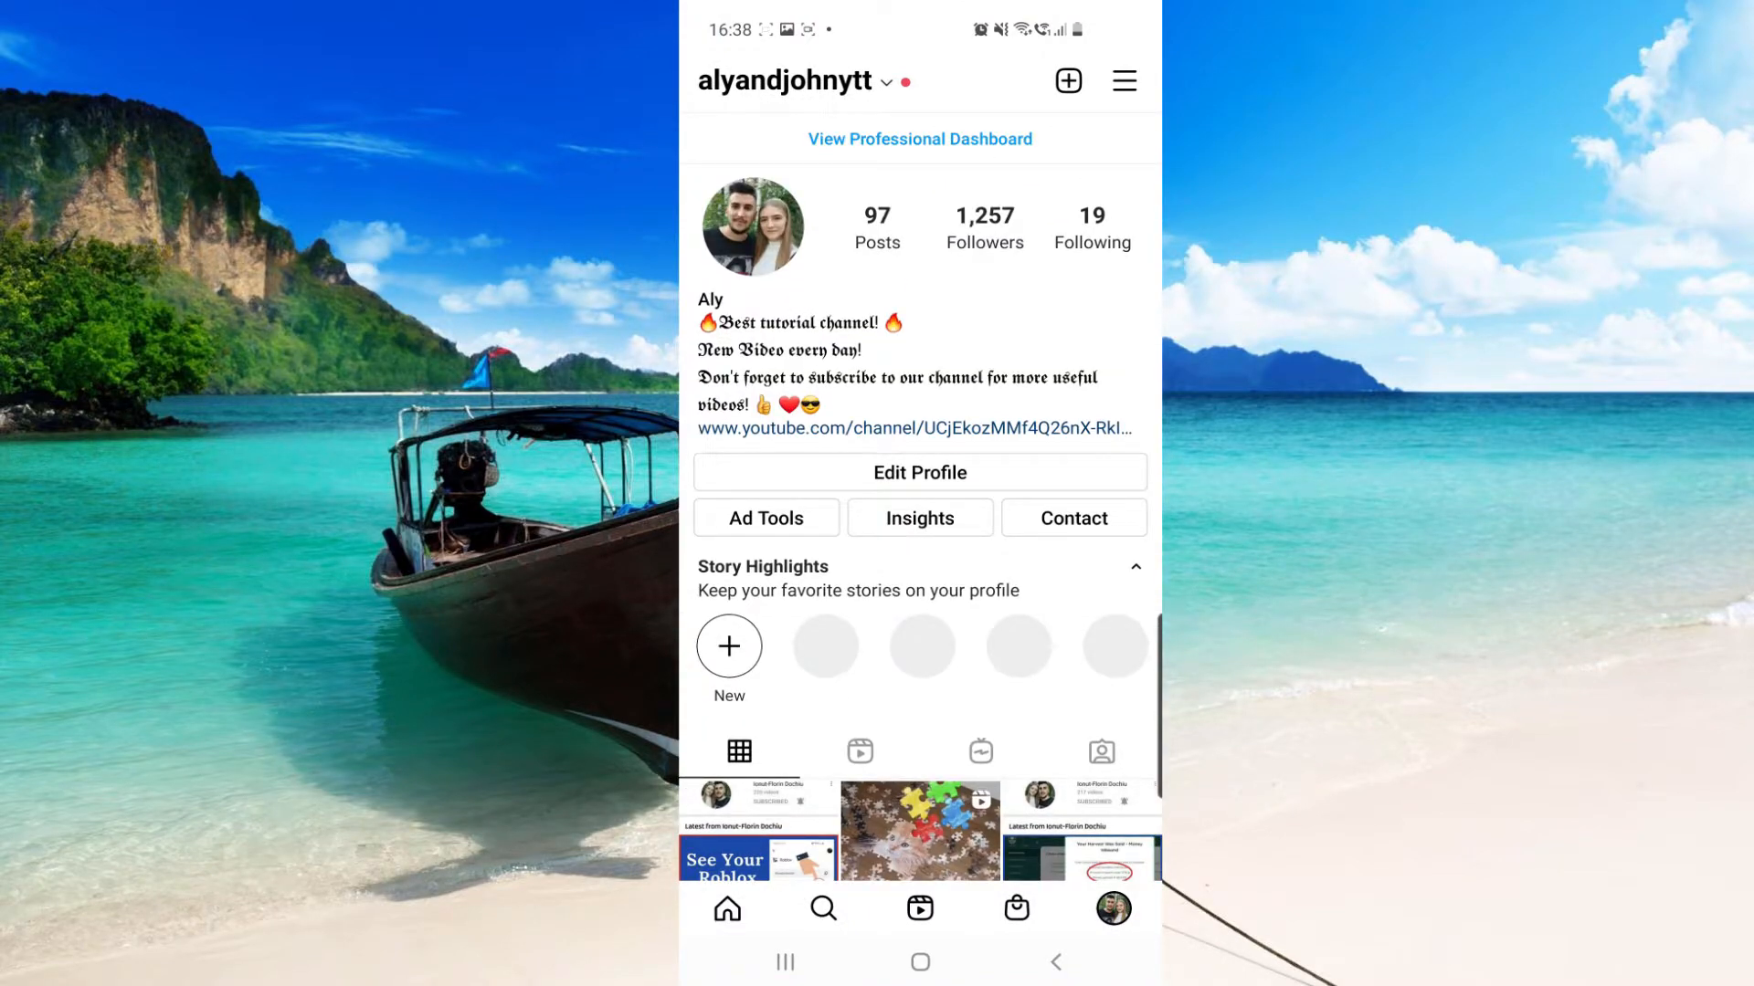
{"action": "left_click", "coordinate": [727, 907]}
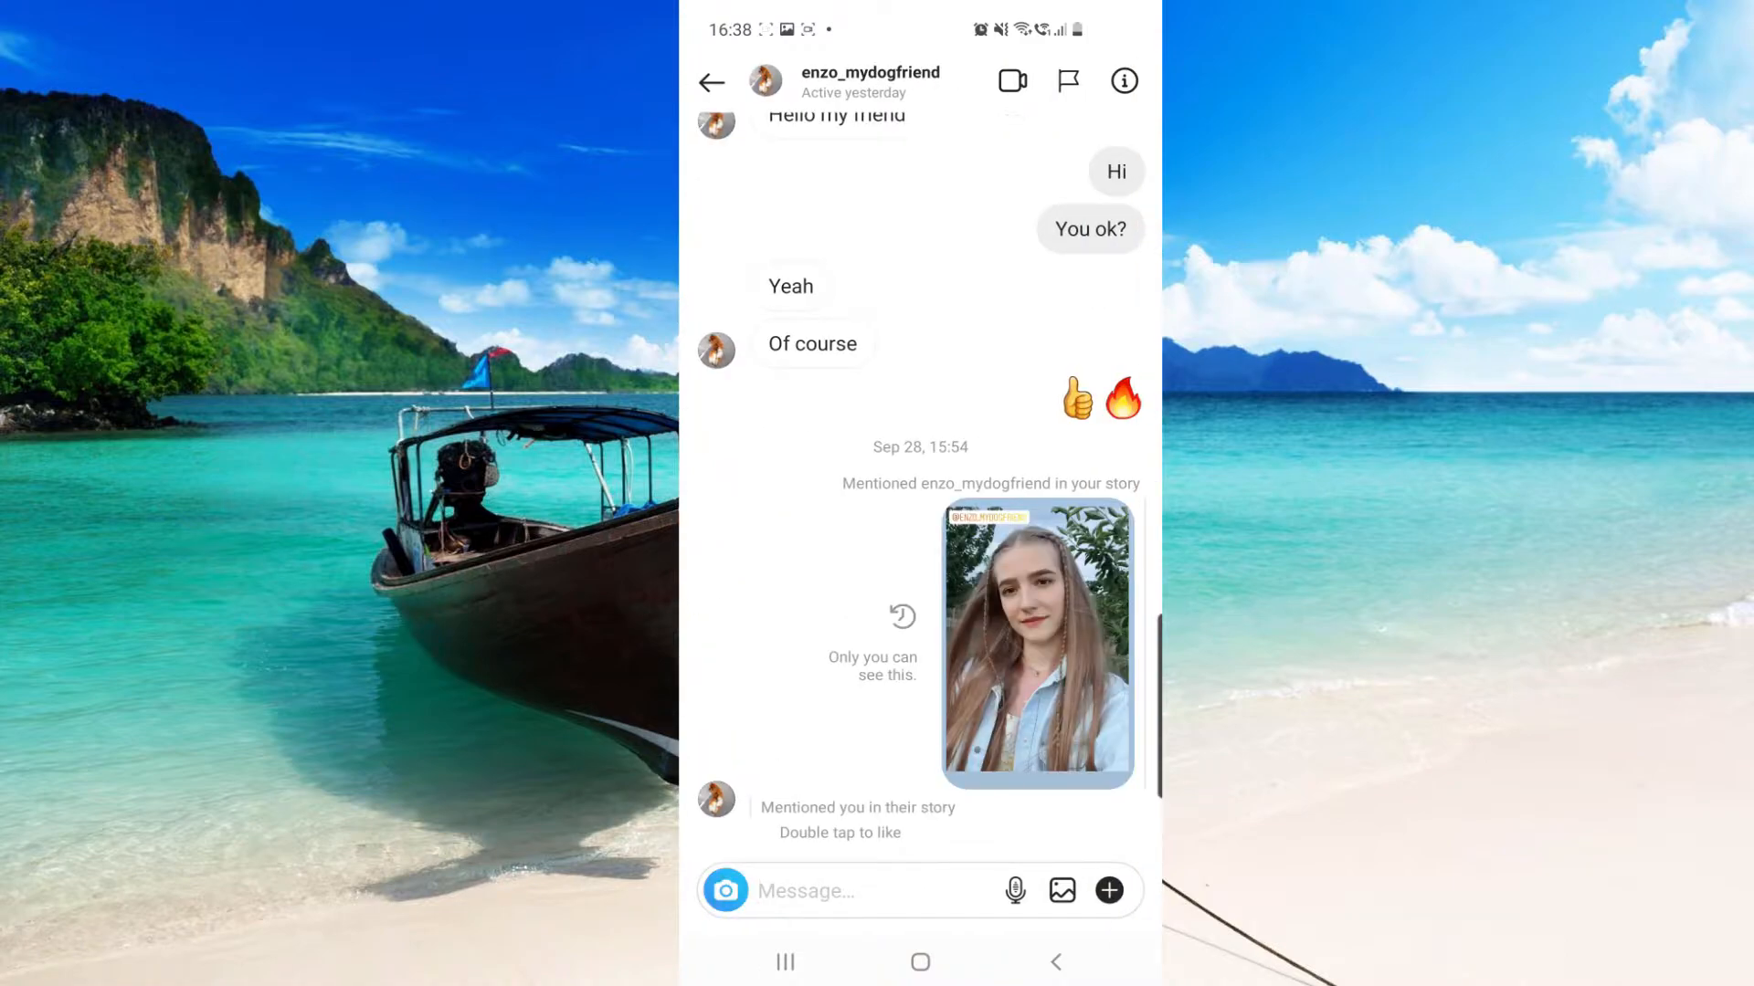
{"action": "left_click", "coordinate": [868, 73]}
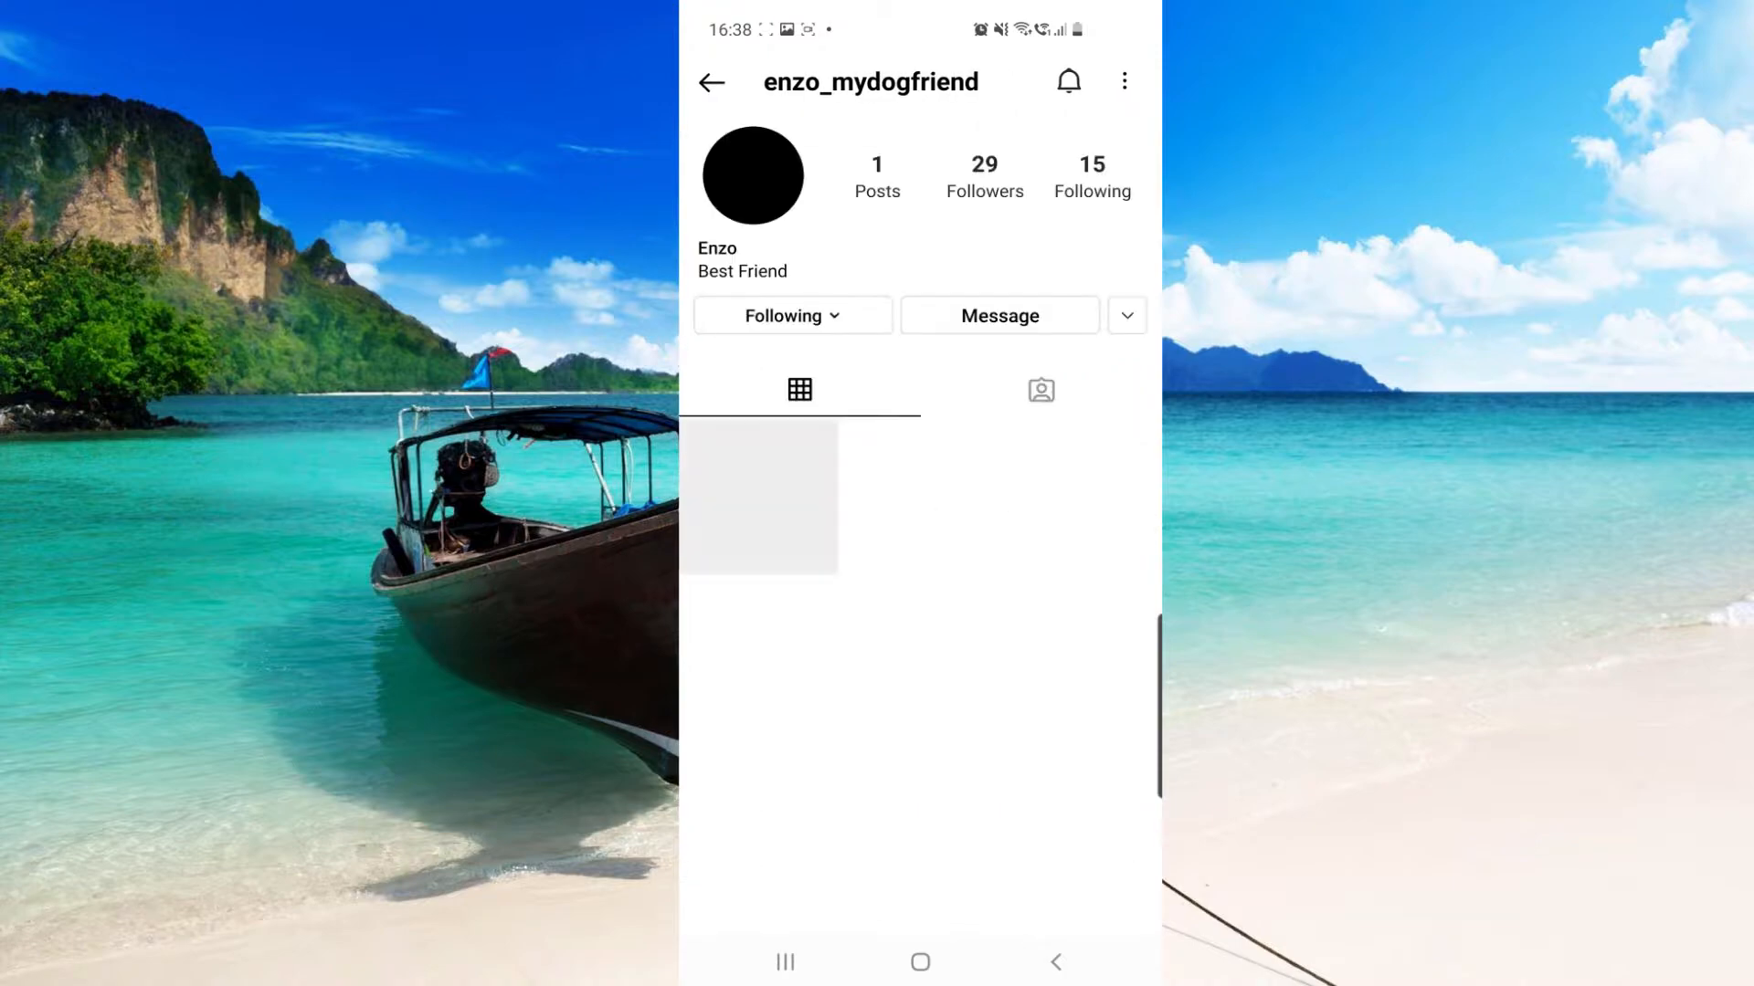
{"action": "left_click", "coordinate": [997, 315]}
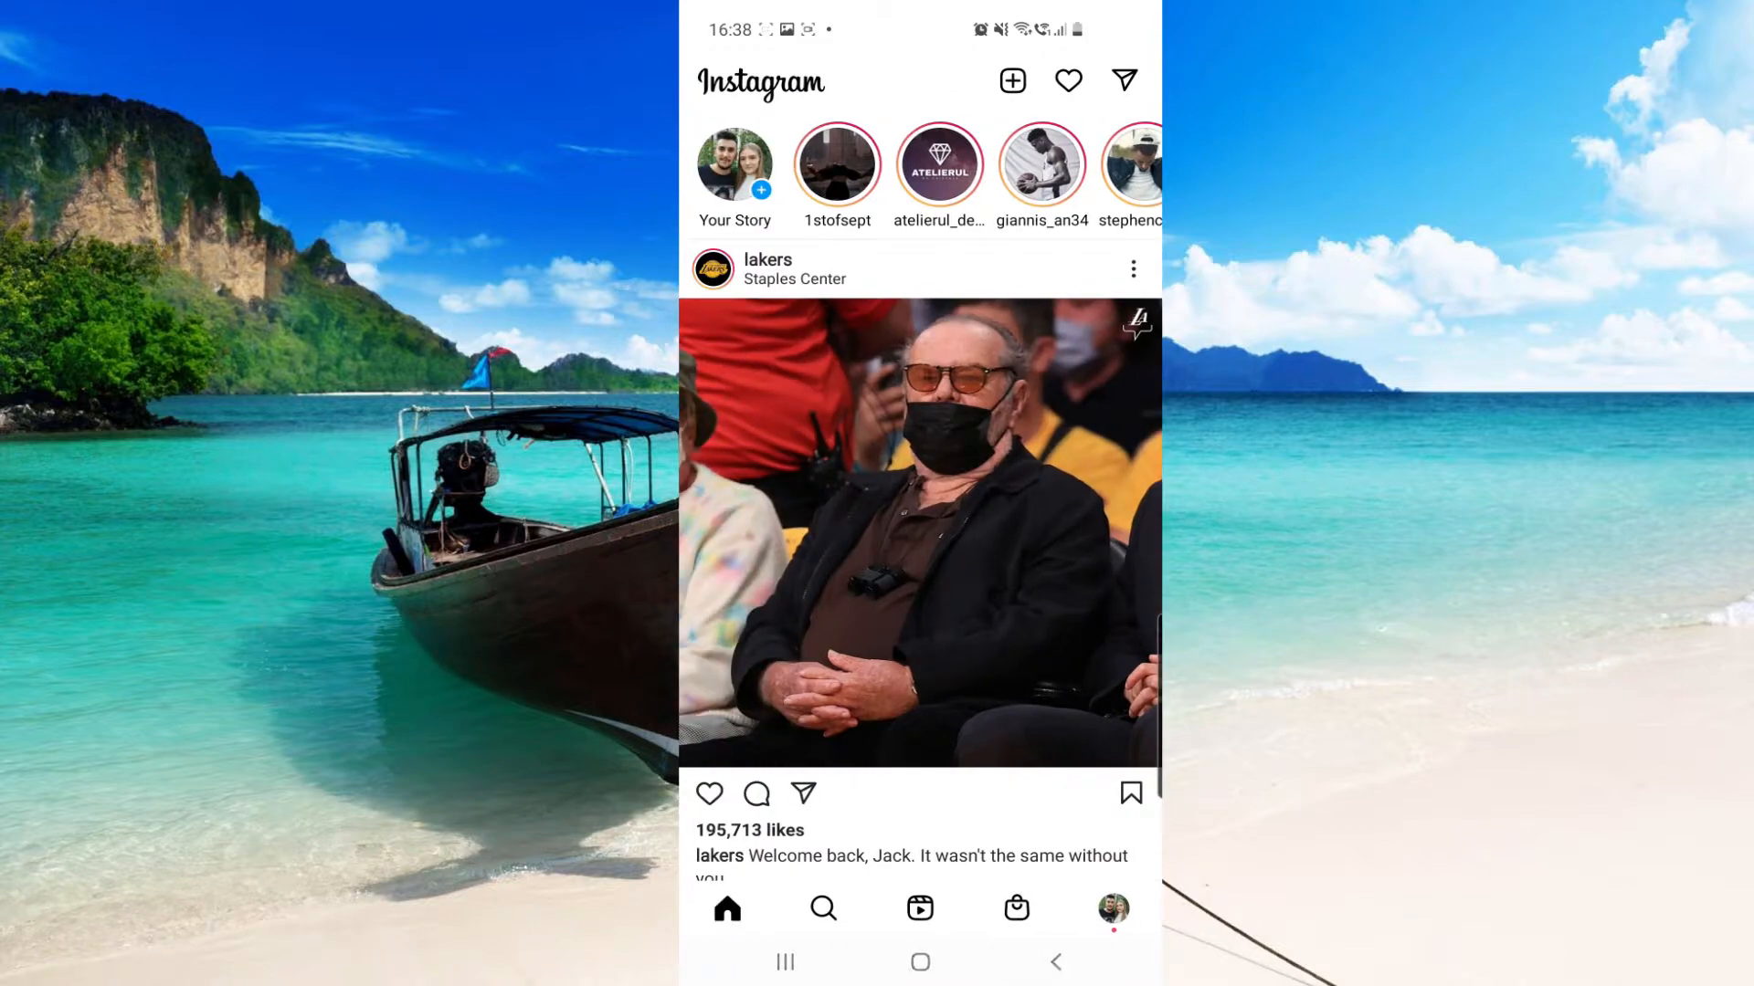
{"action": "left_click", "coordinate": [1110, 907]}
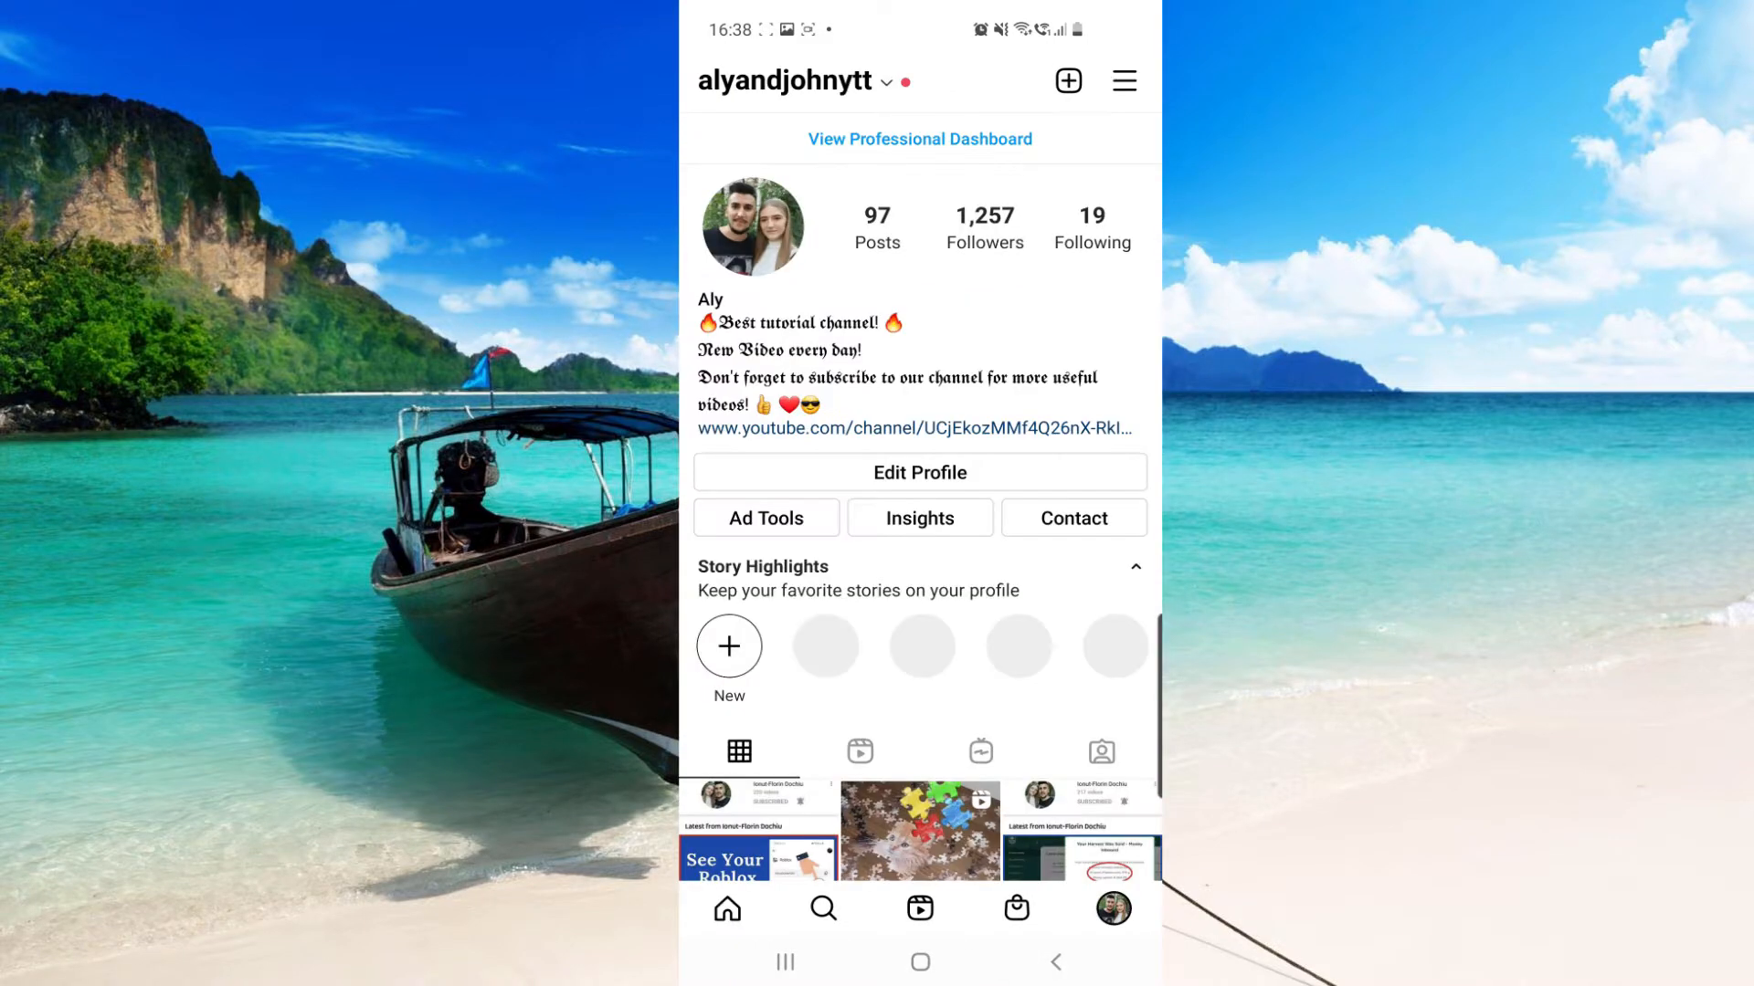
{"action": "left_click", "coordinate": [1067, 79]}
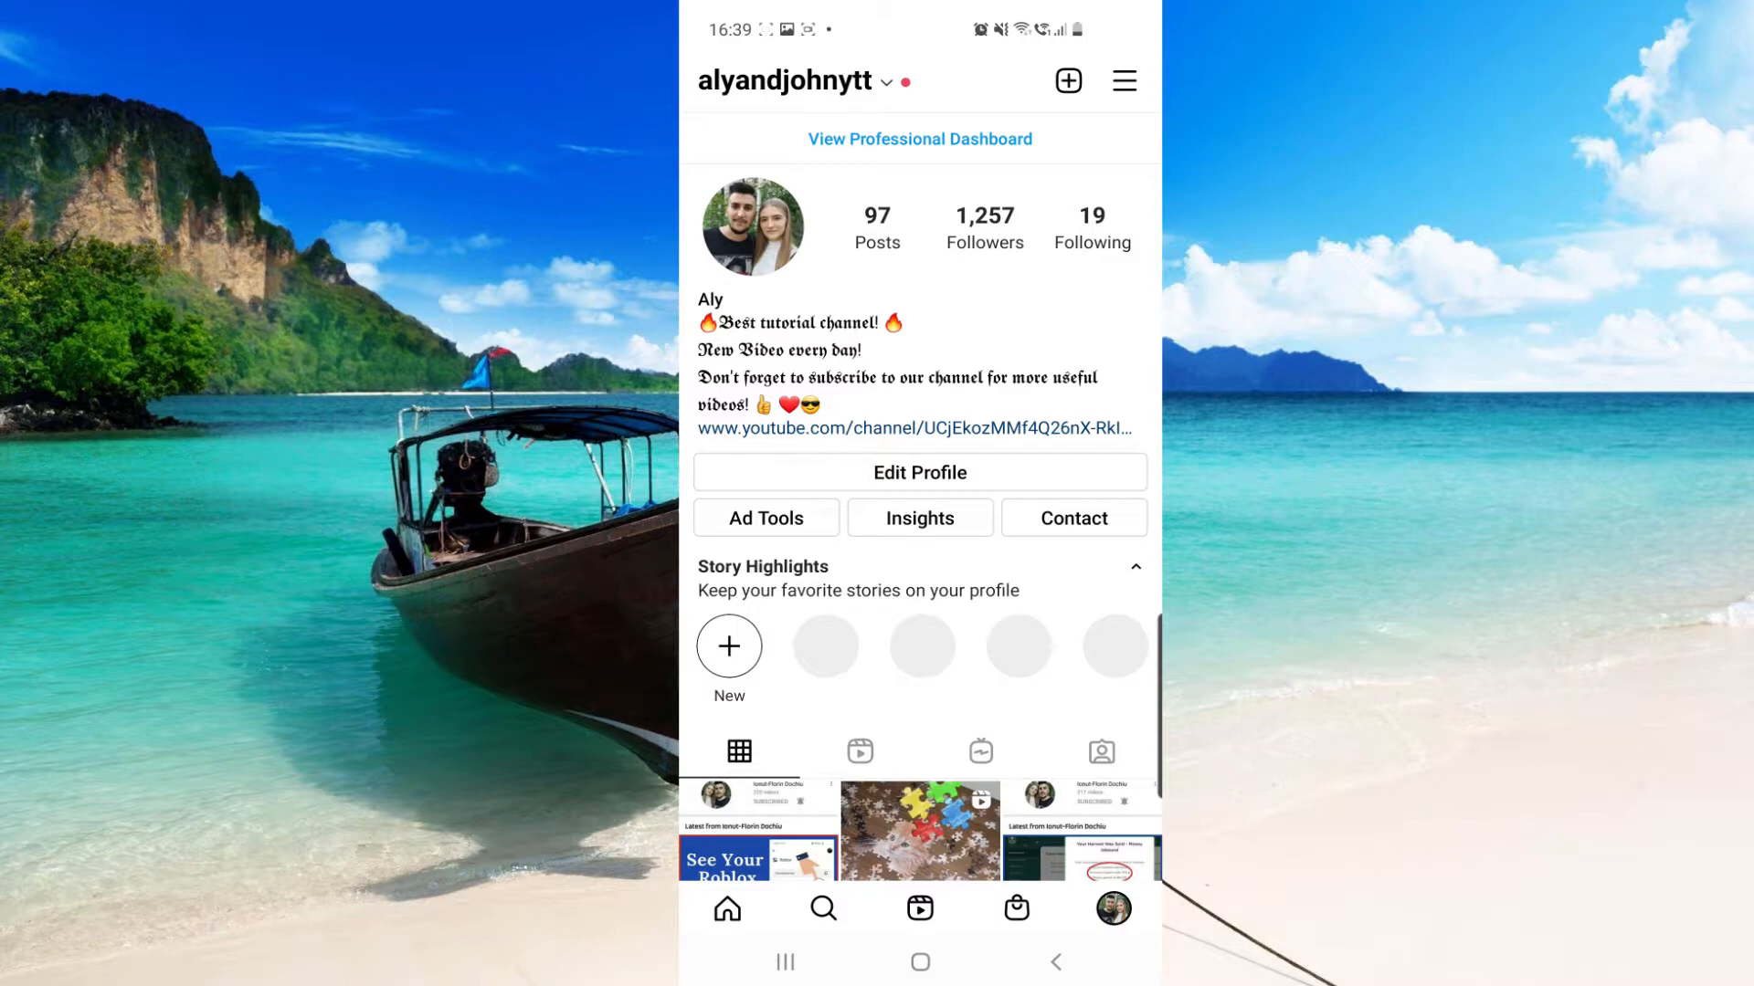
Step: Open Instagram's Settings, go to Help, and choose Report a Problem
{"action": "left_click", "coordinate": [1122, 80]}
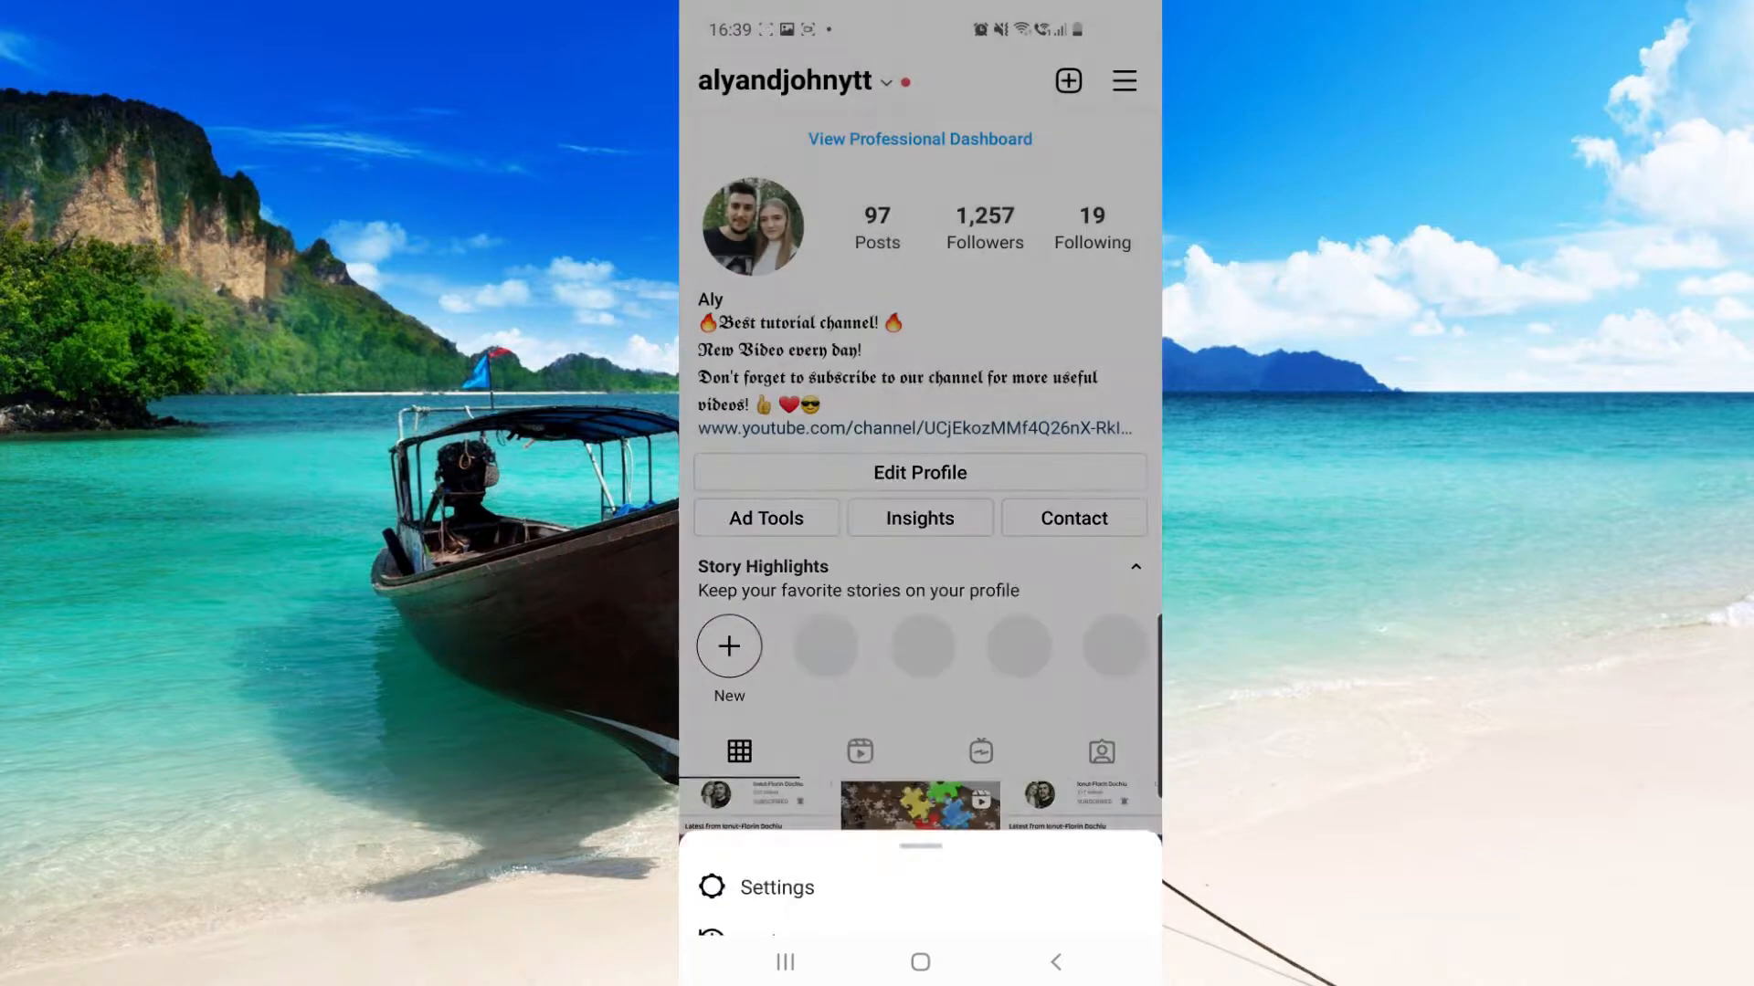
{"action": "left_click", "coordinate": [777, 887]}
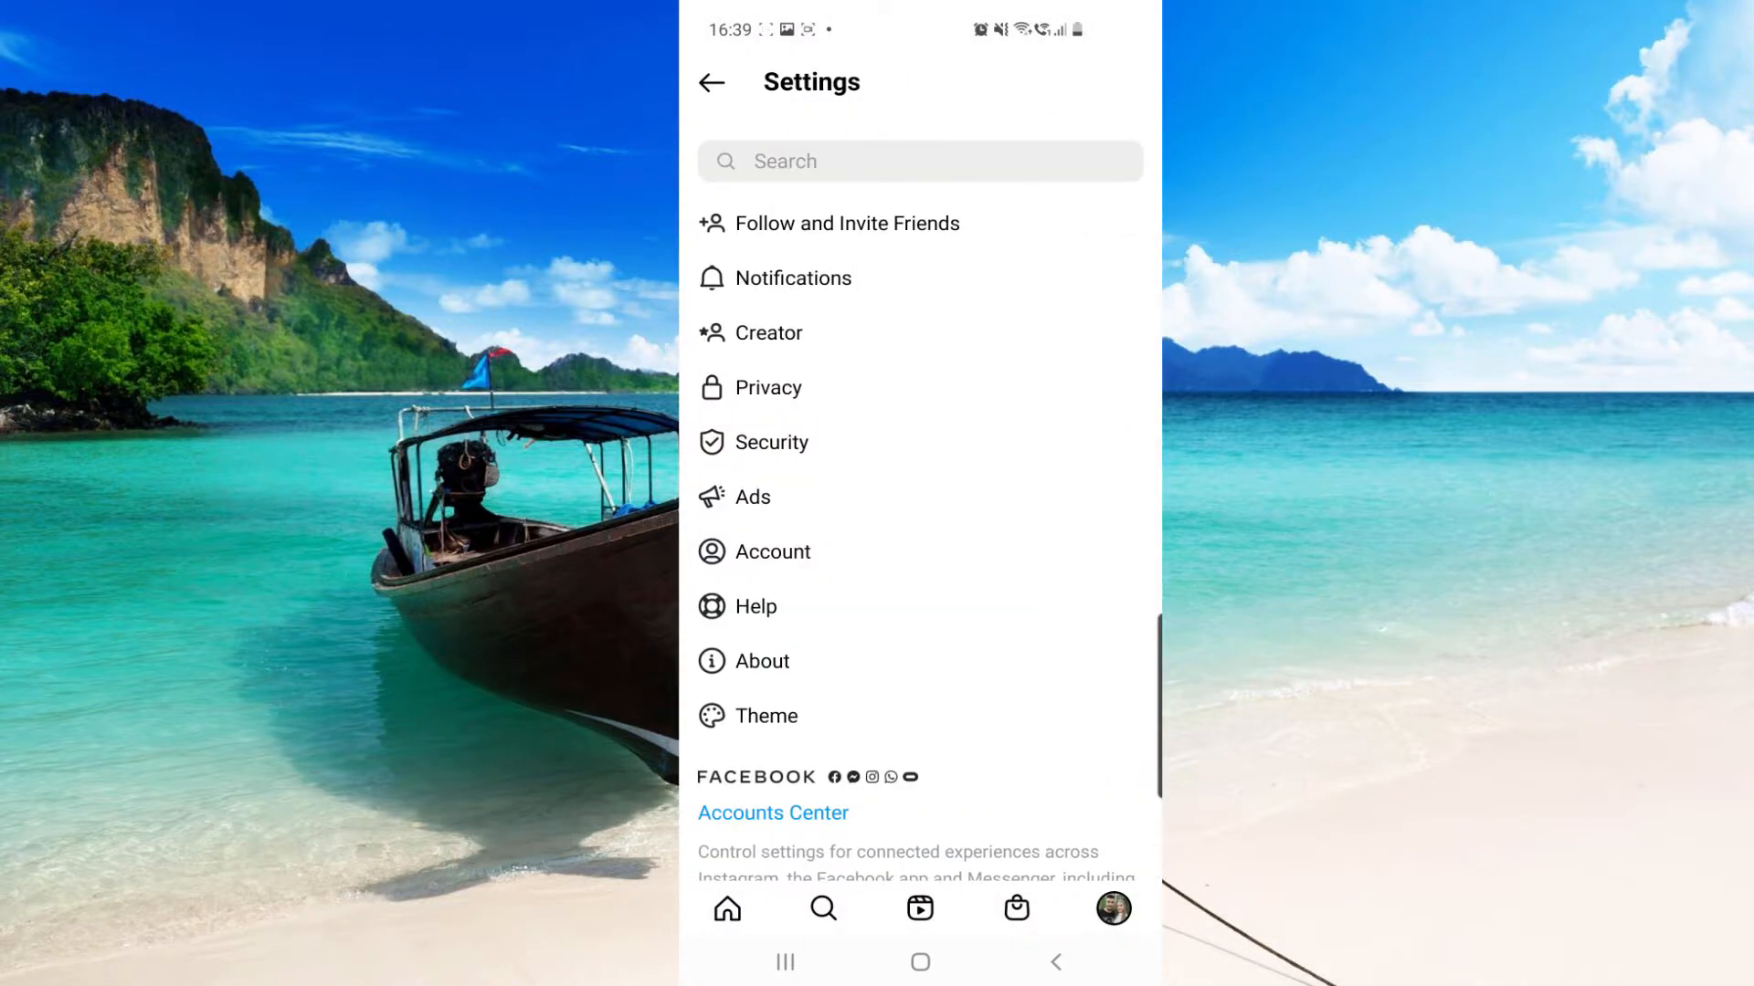
{"action": "left_click", "coordinate": [755, 607]}
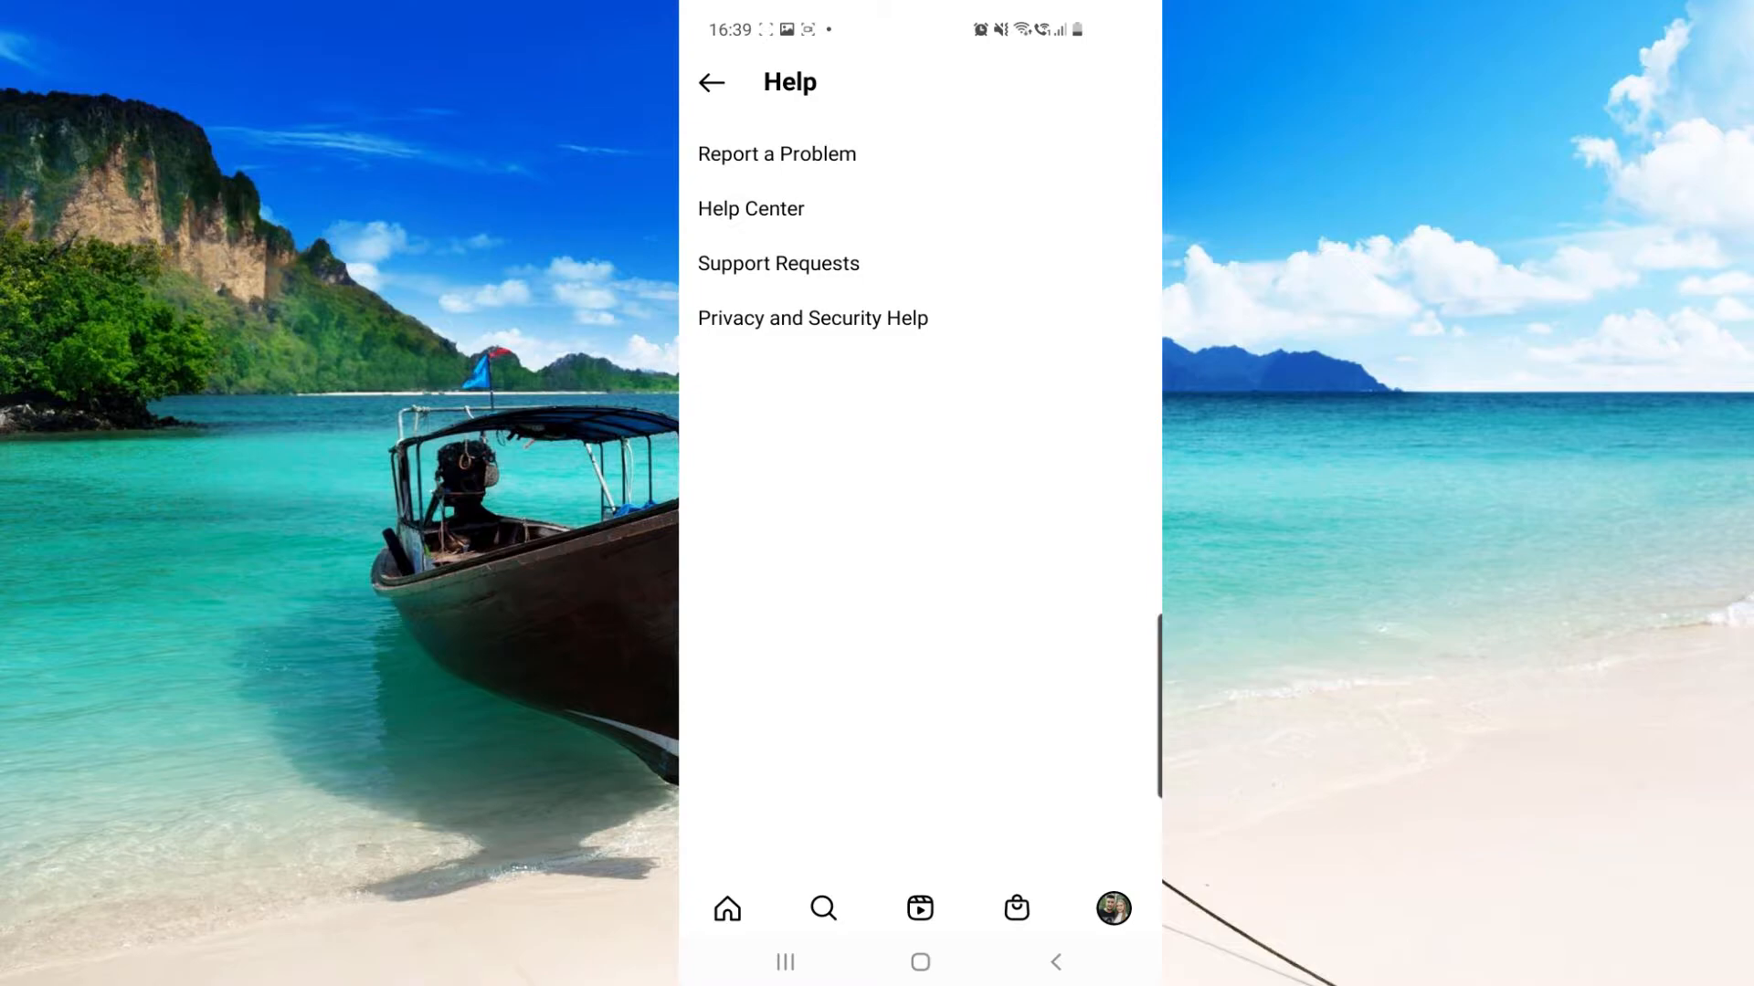
{"action": "left_click", "coordinate": [777, 155]}
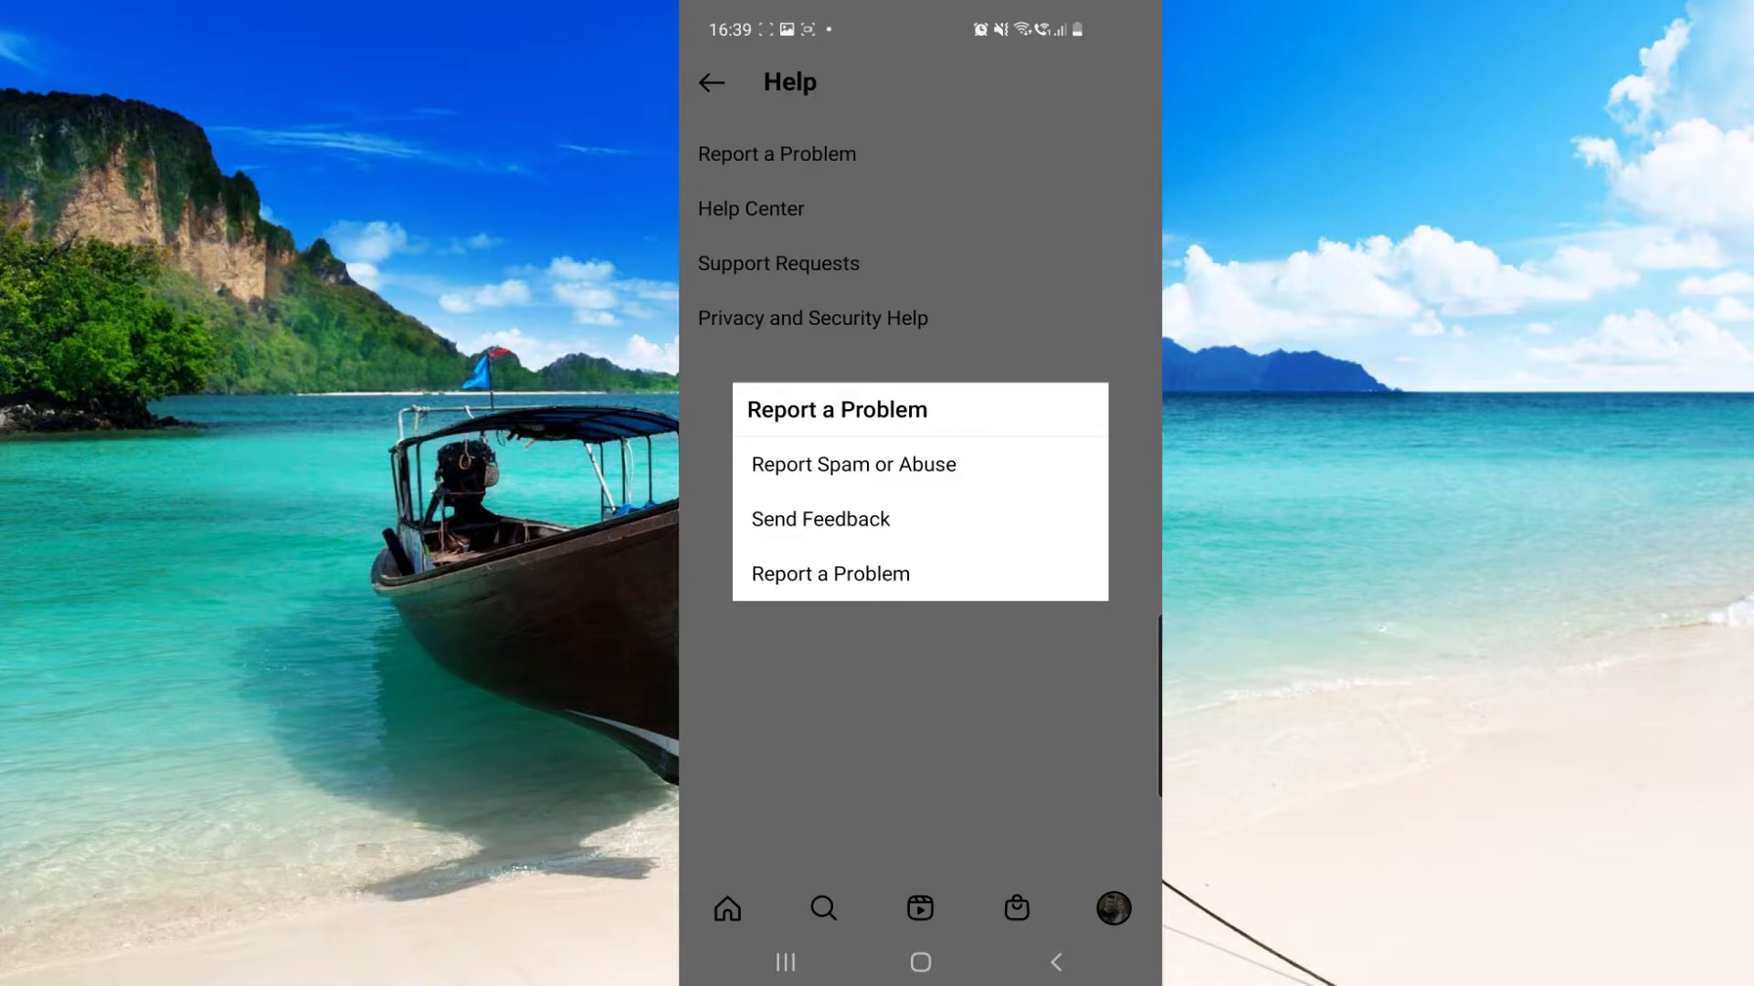
{"action": "left_click", "coordinate": [830, 574]}
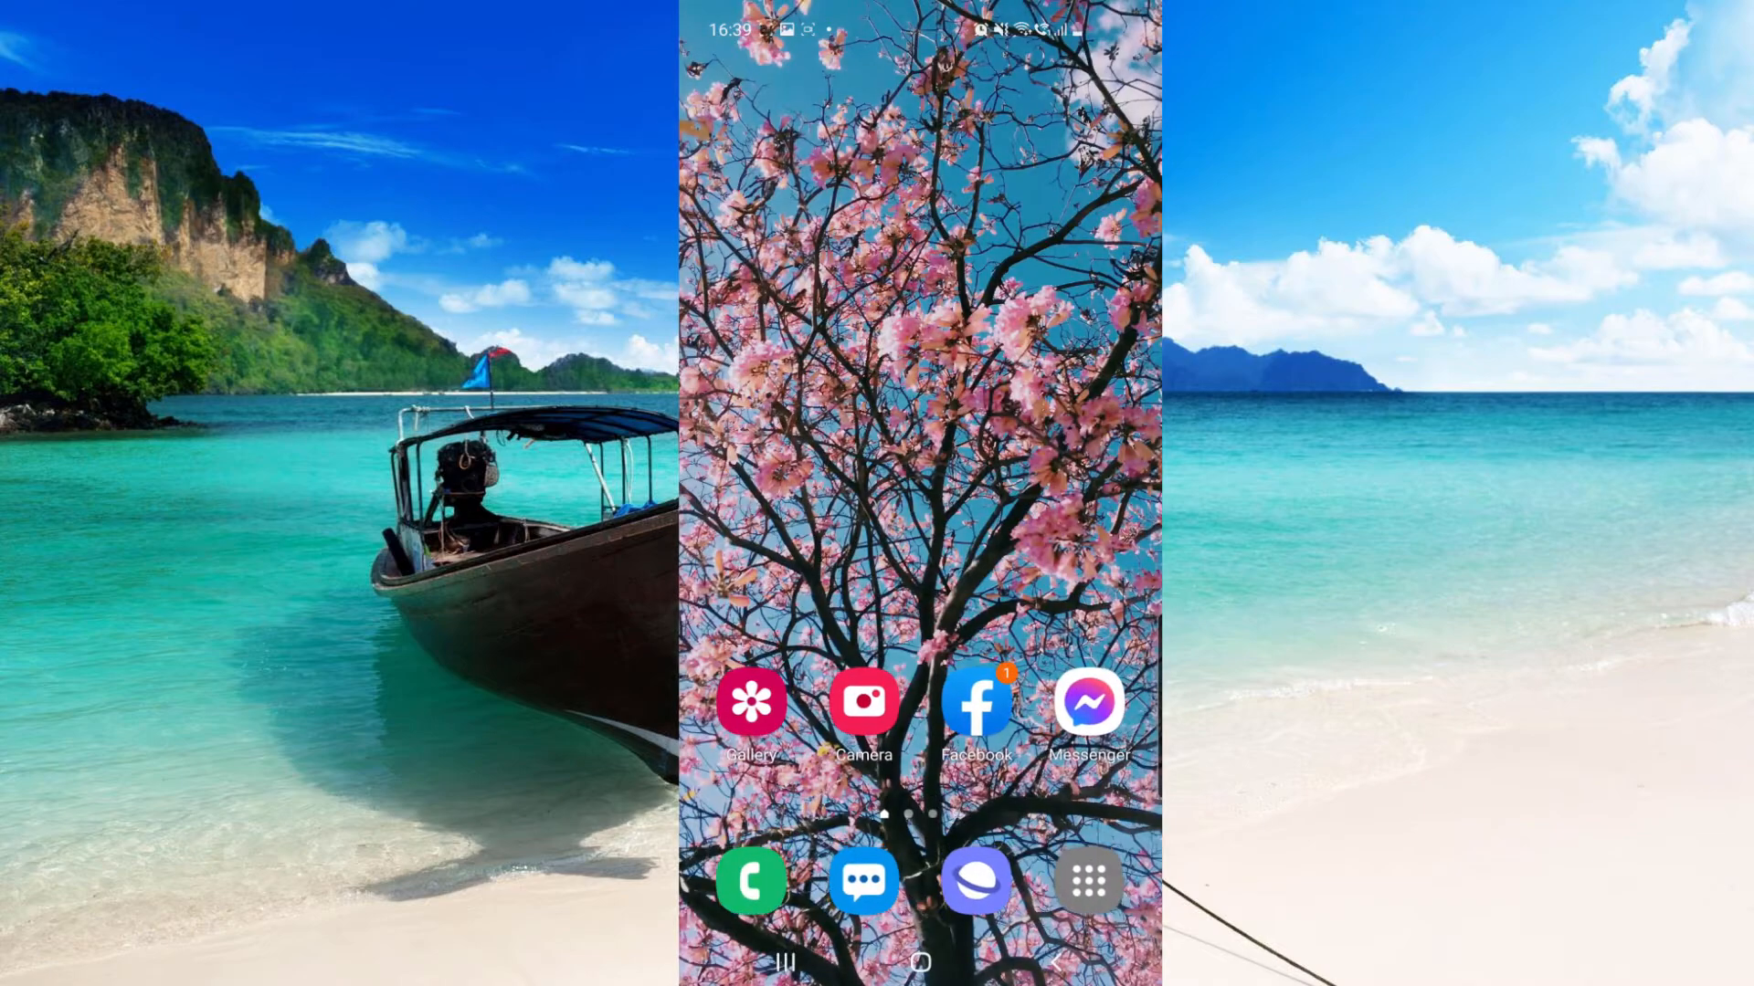
Step: Open Samsung Notes and copy the note explaining Instagram's update failure
{"action": "left_click", "coordinate": [1088, 881]}
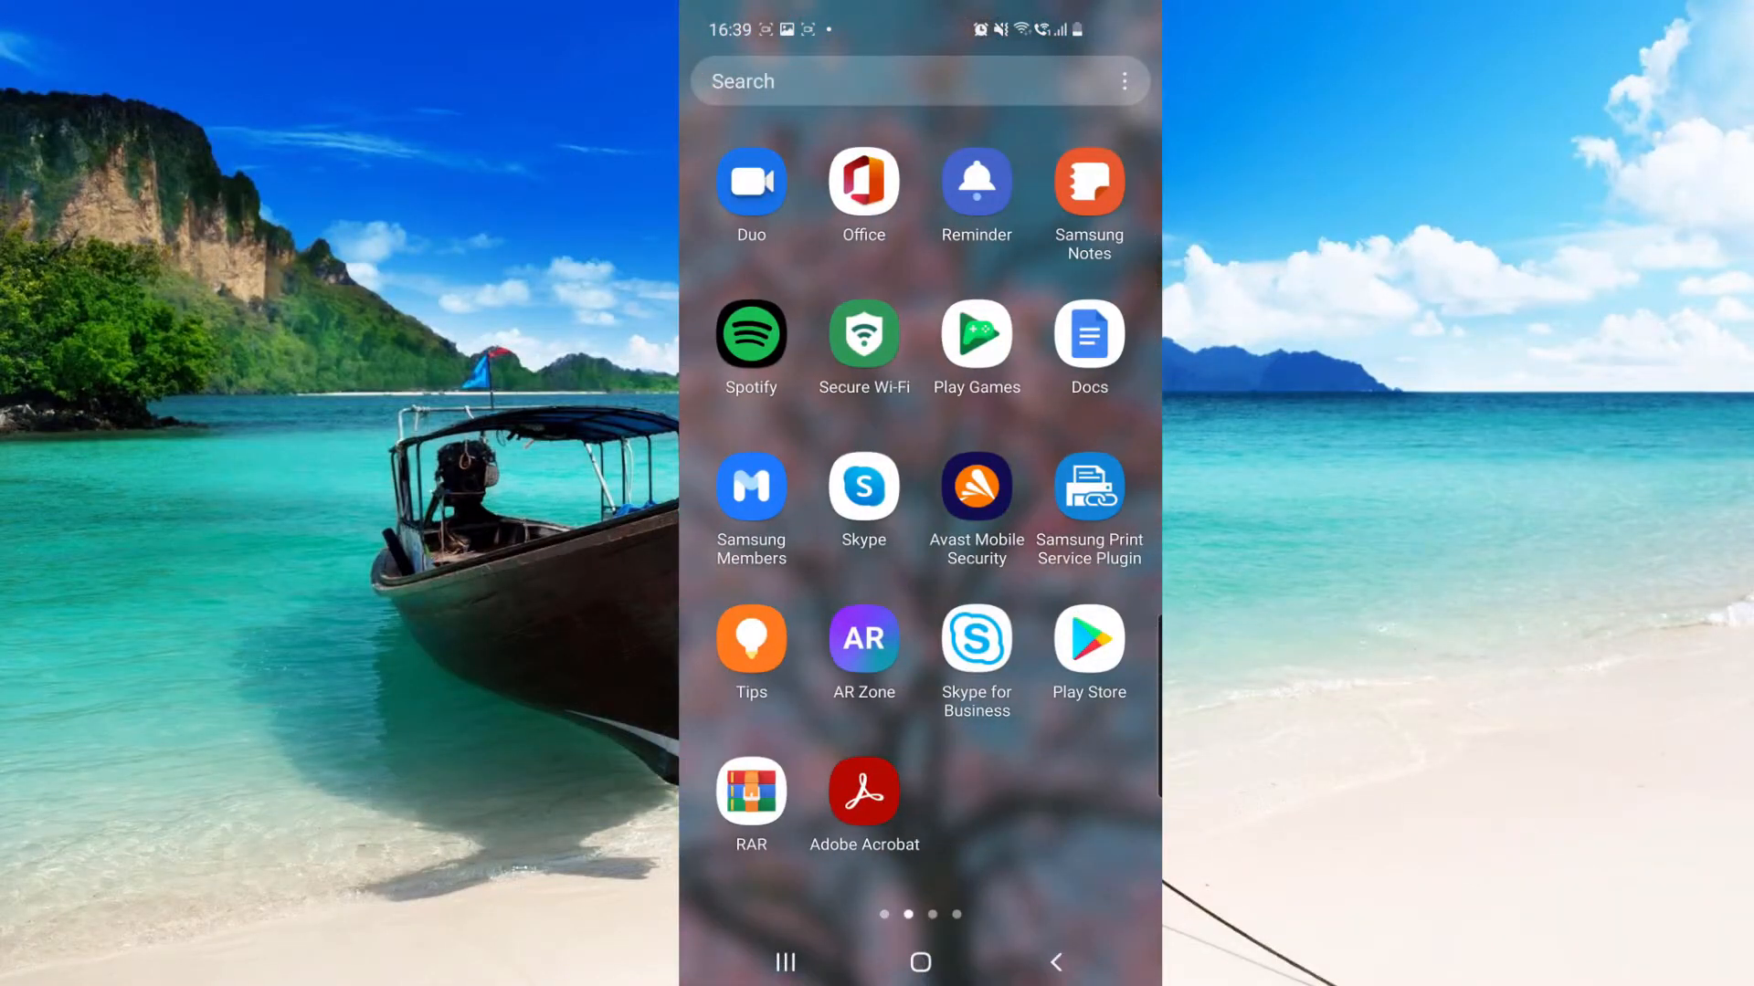
{"action": "left_click", "coordinate": [1086, 181]}
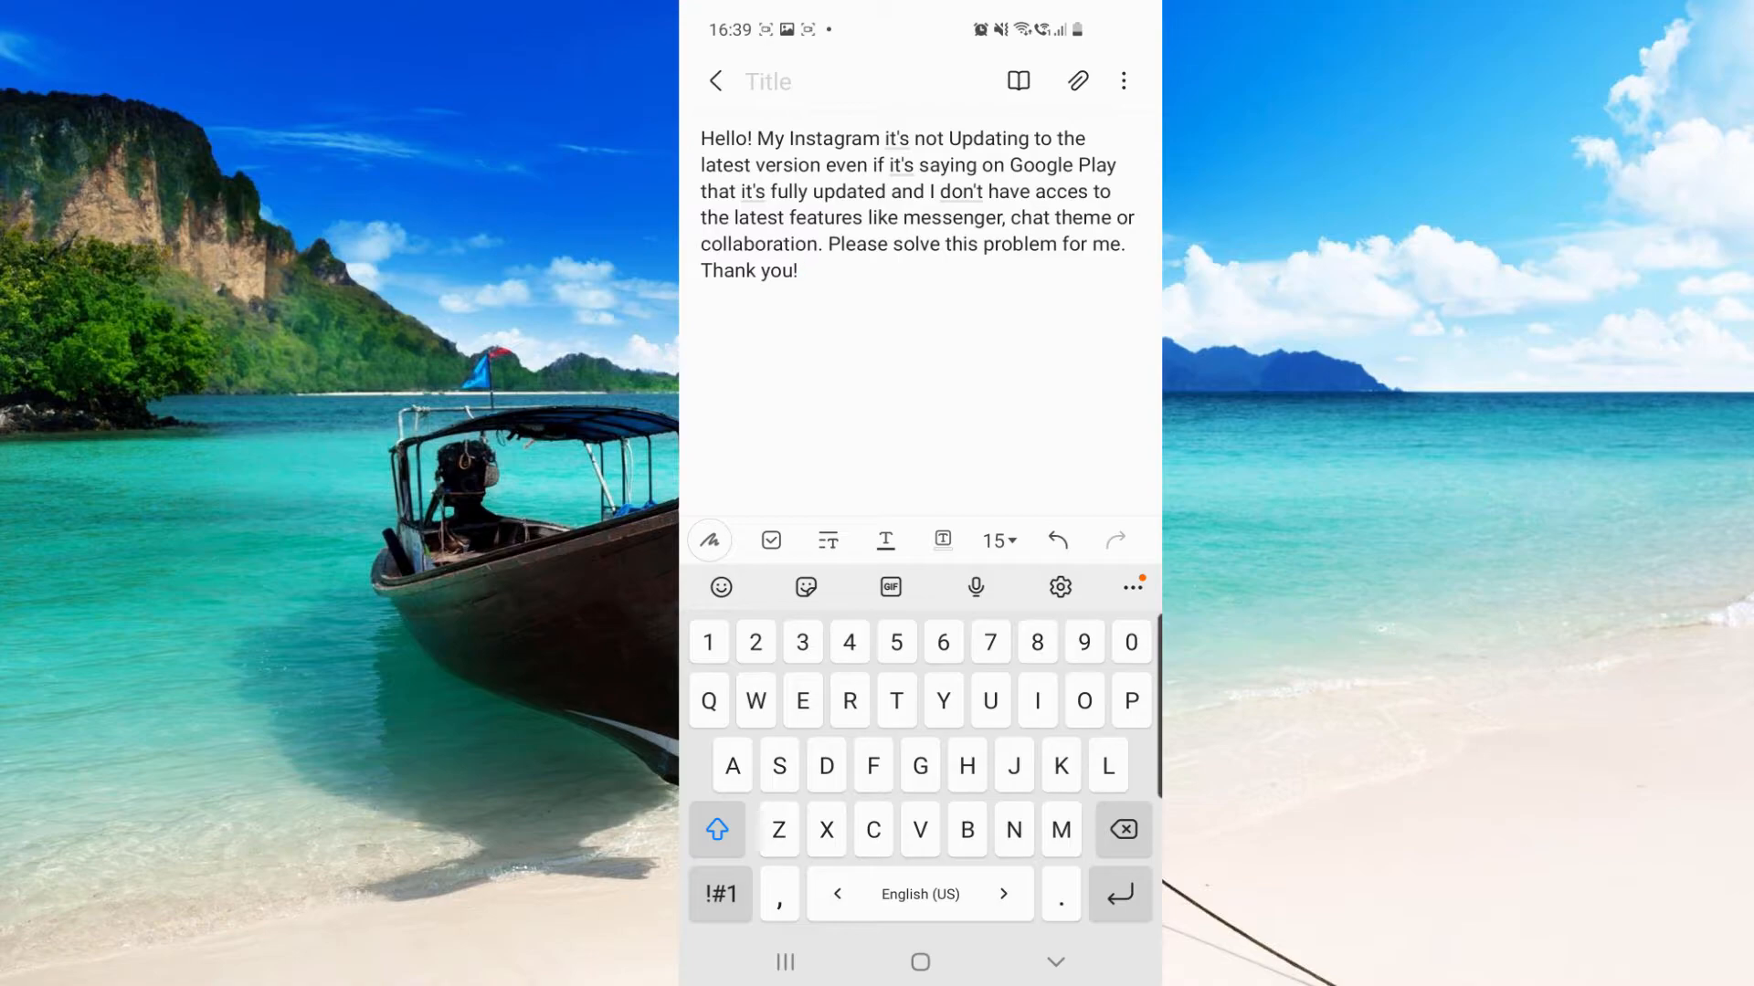
{"action": "left_click", "coordinate": [802, 271]}
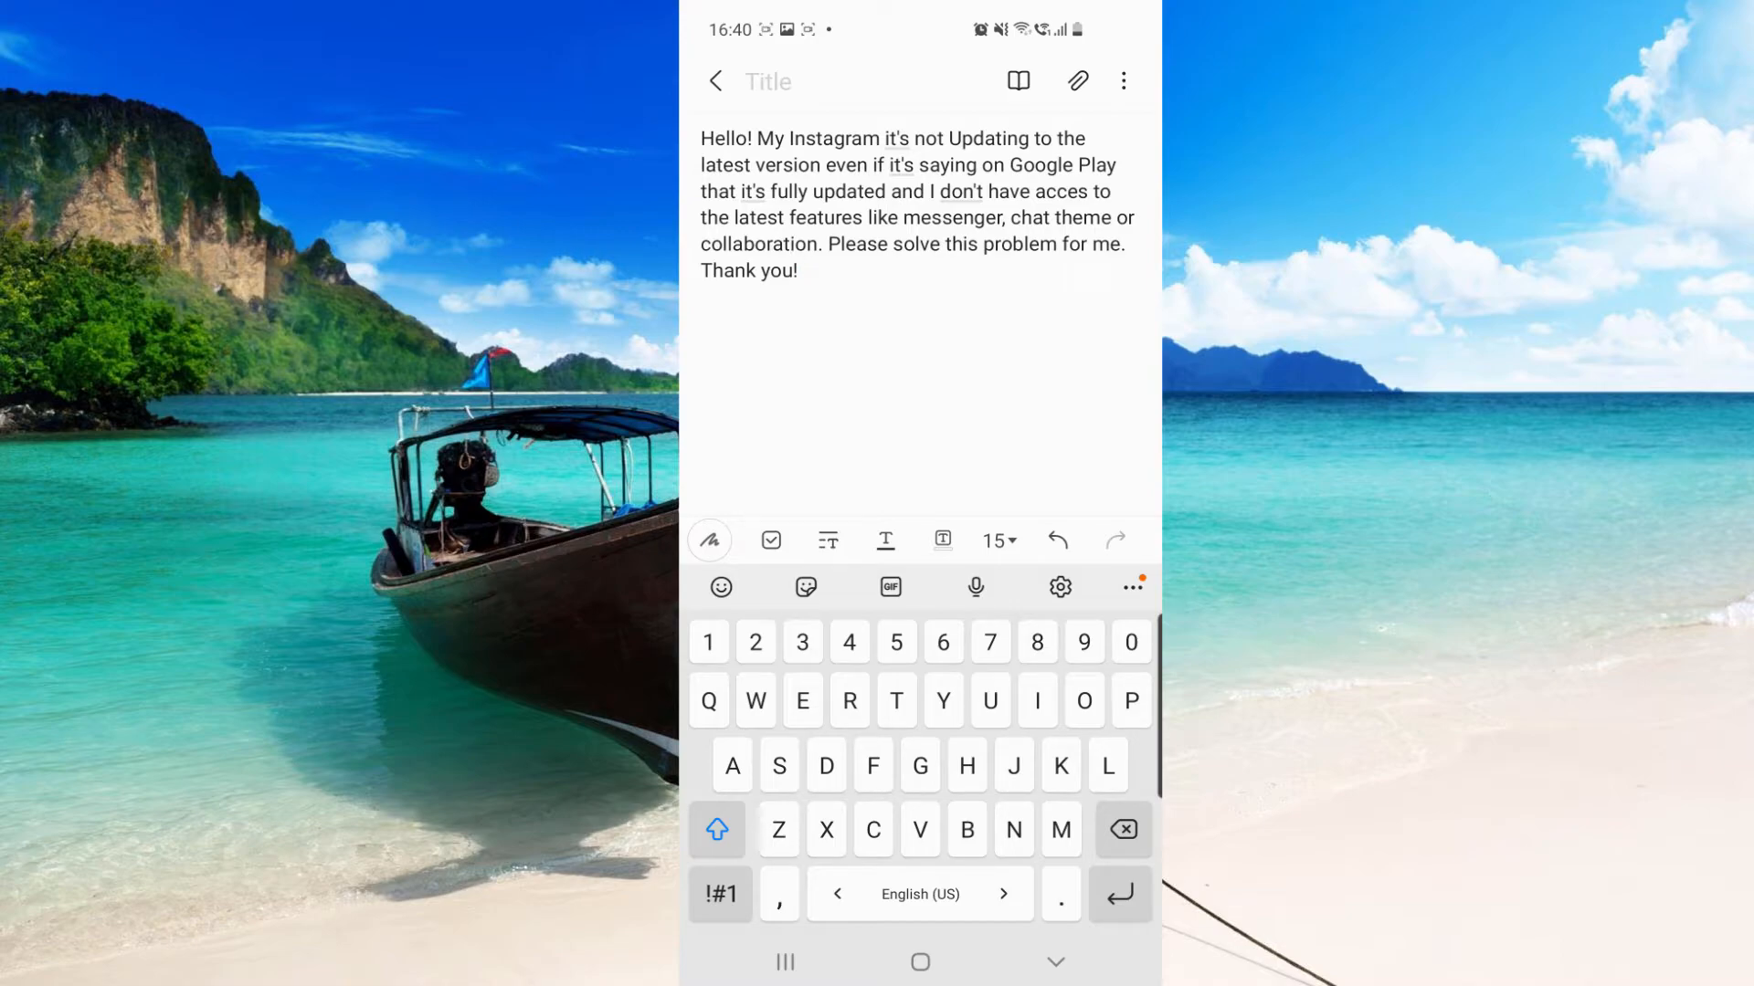
{"action": "left_click", "coordinate": [803, 270]}
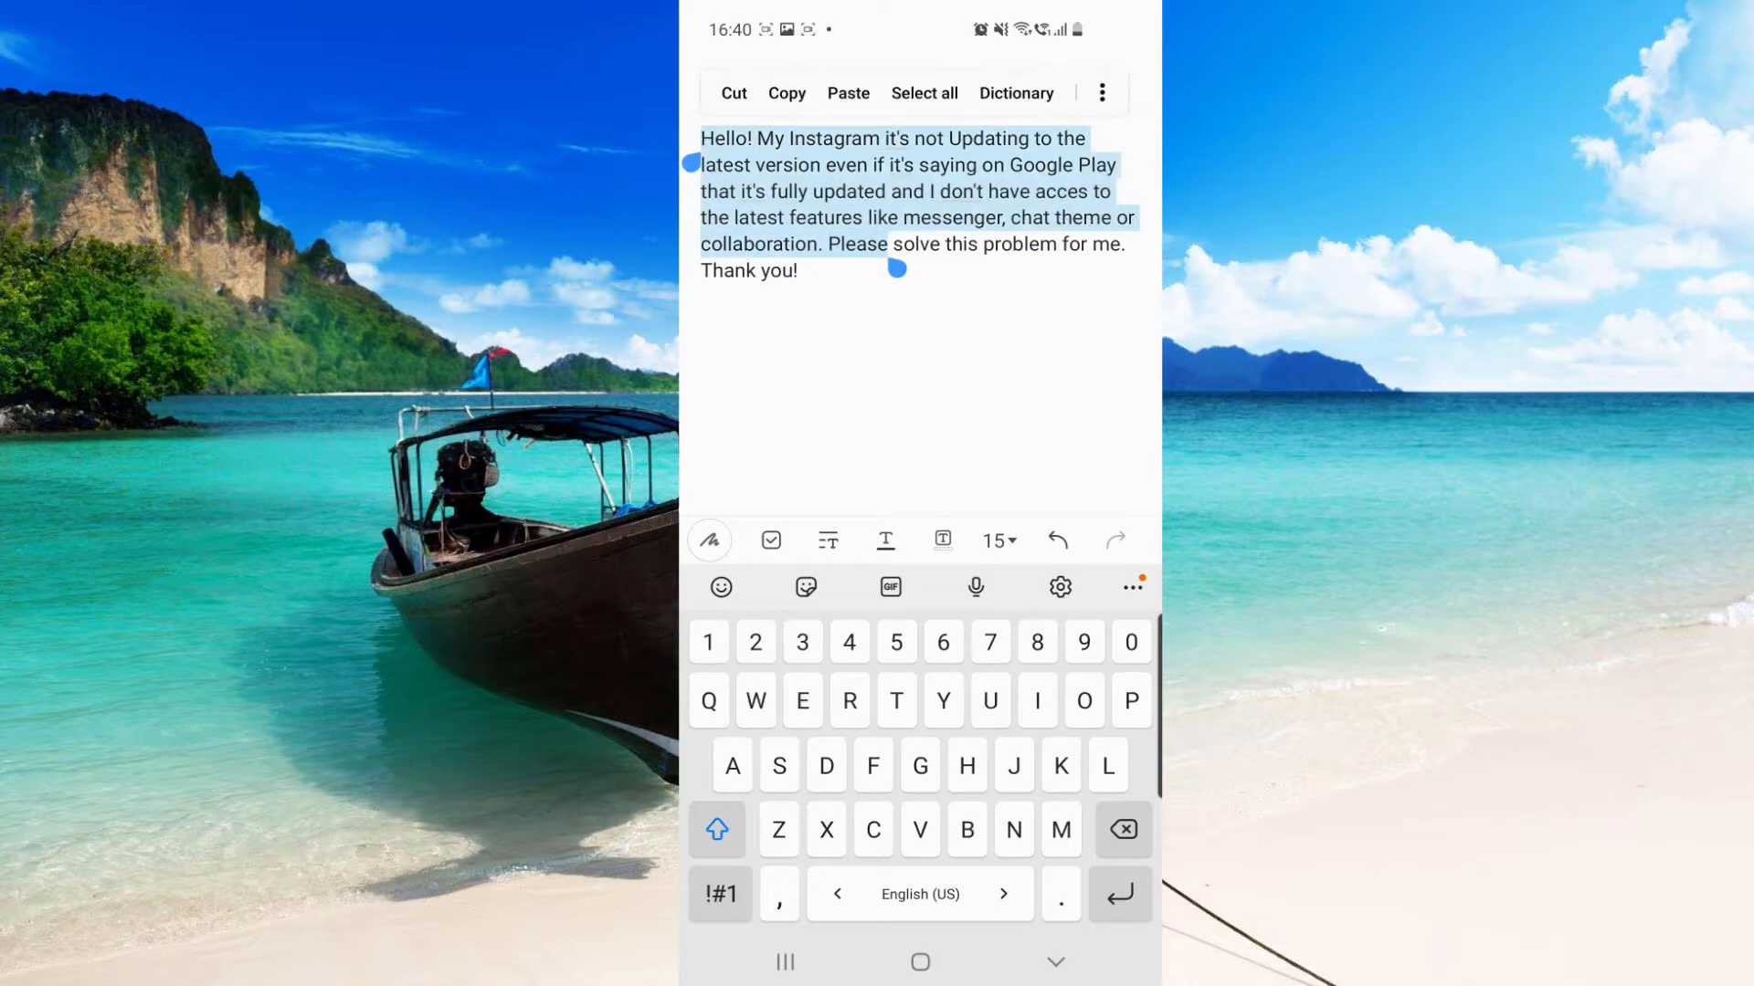
{"action": "left_click", "coordinate": [786, 93]}
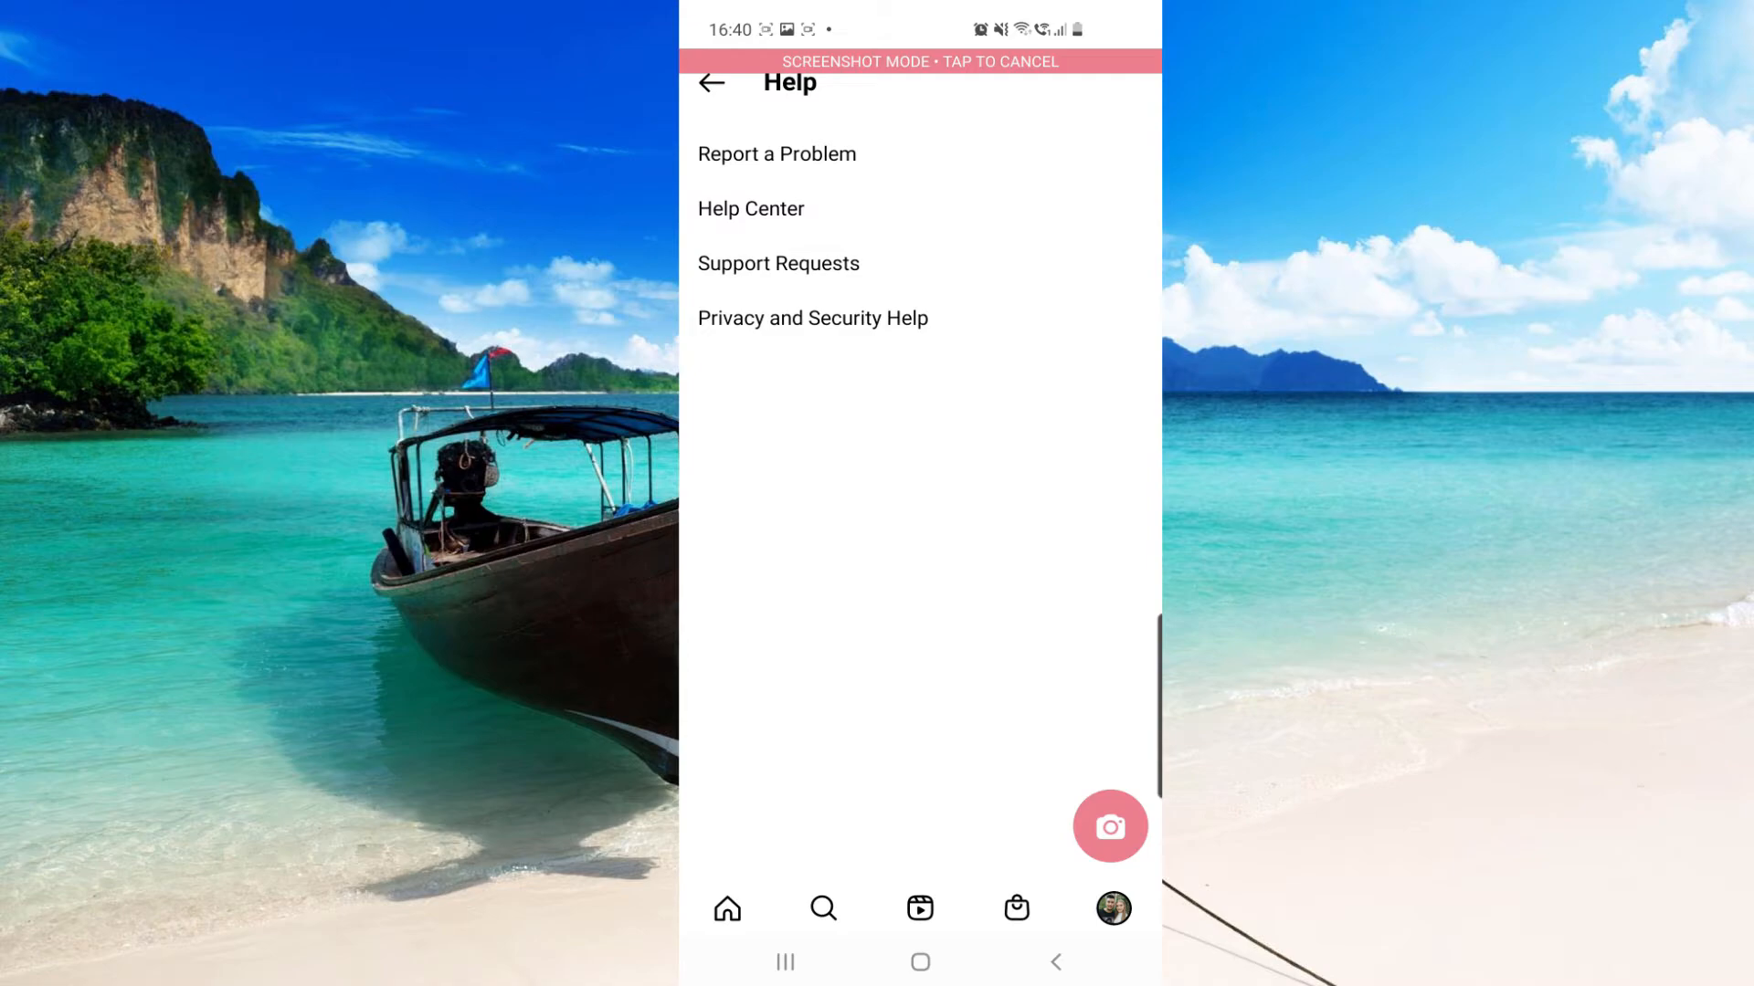
Step: Open the Report a Problem form with the explanation pasted in
{"action": "left_click", "coordinate": [712, 83]}
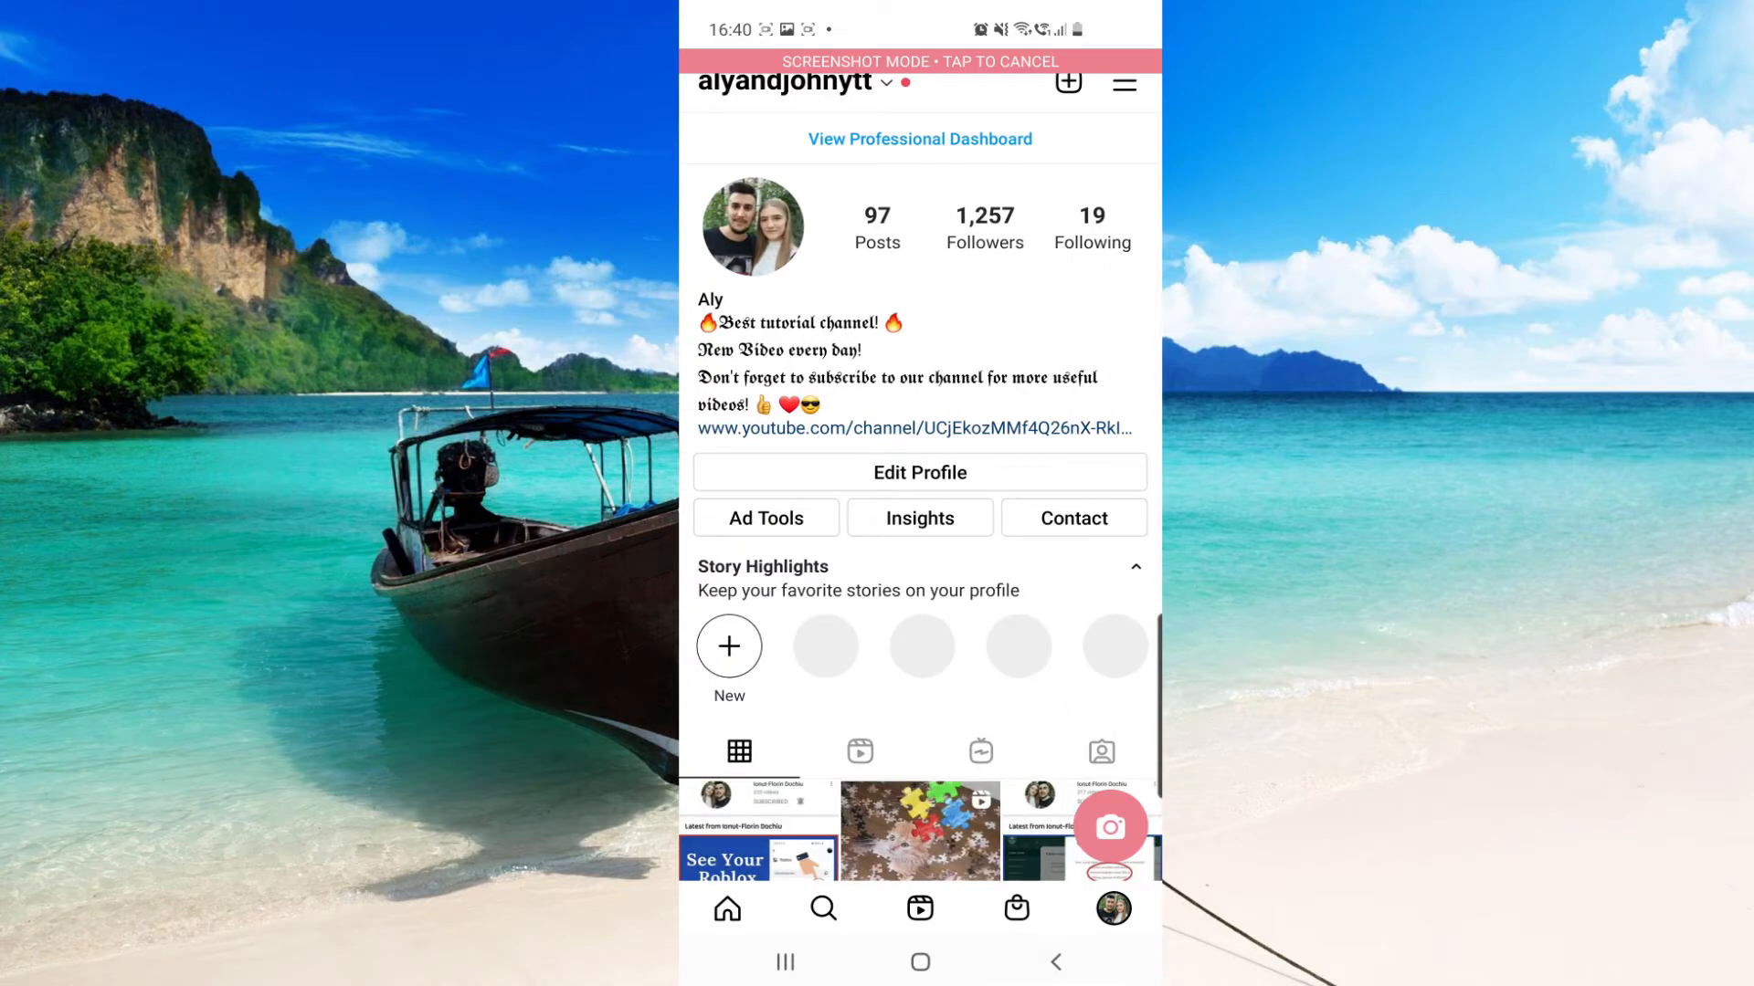
{"action": "left_click", "coordinate": [725, 907]}
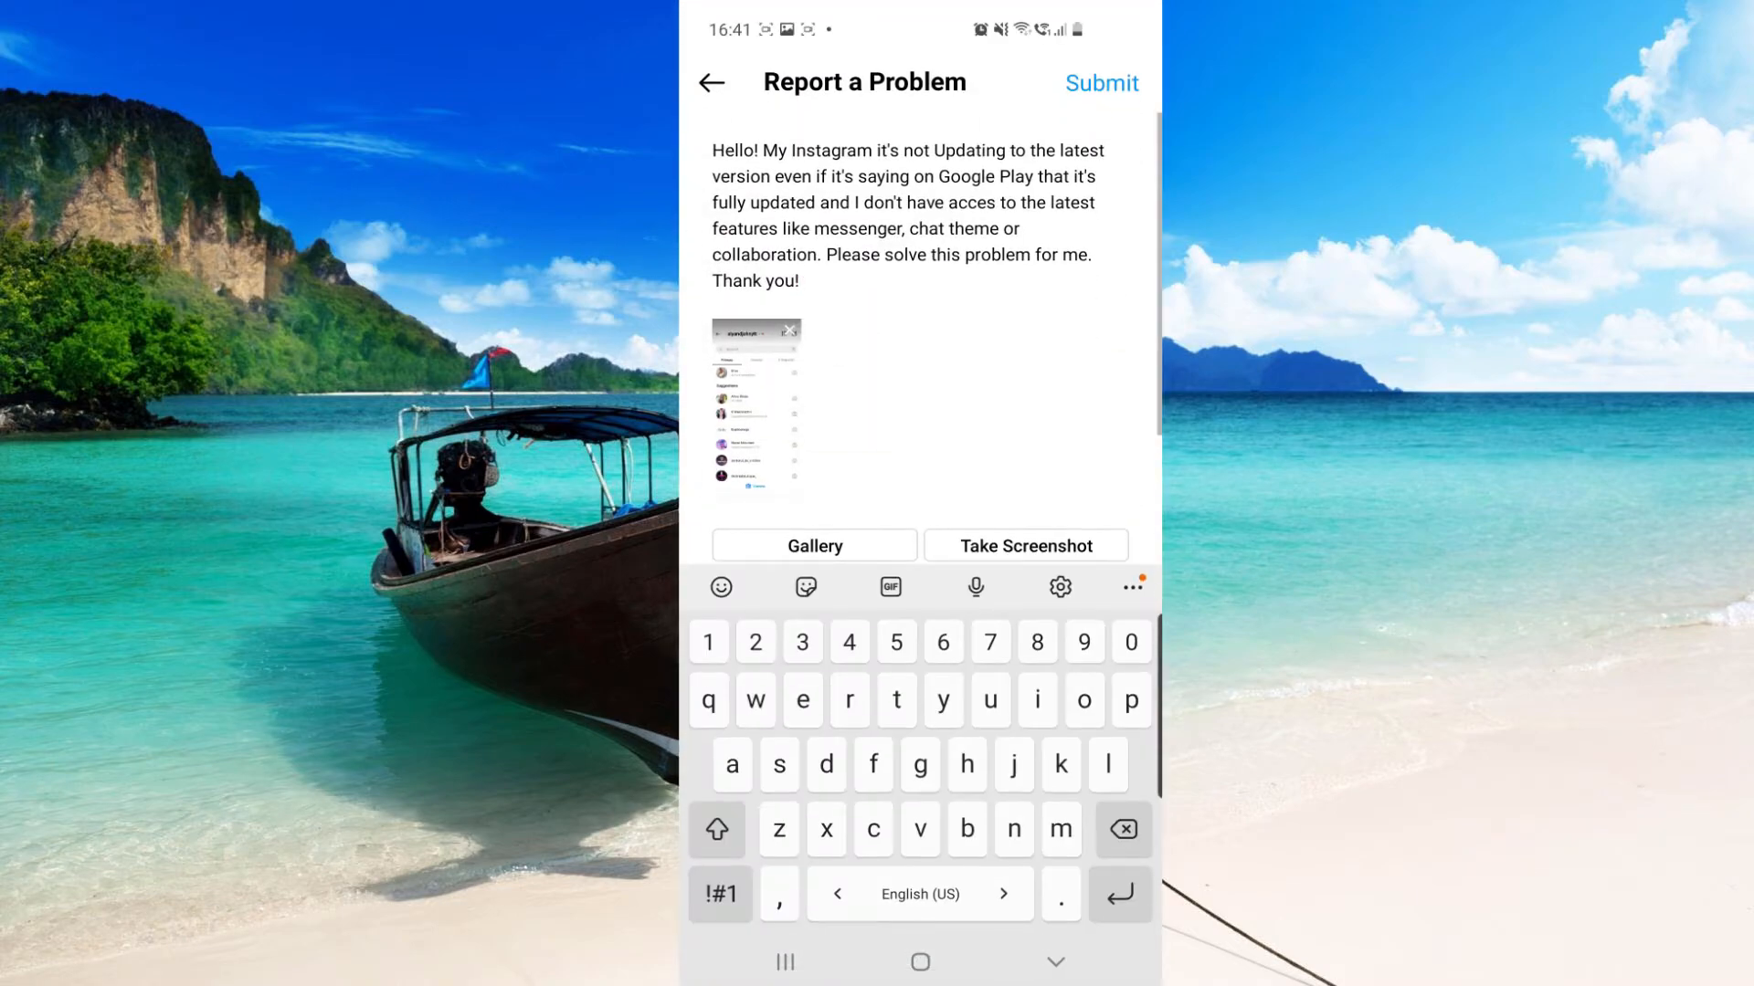
{"action": "scroll", "scroll_direction": "down", "scroll_amount": 3}
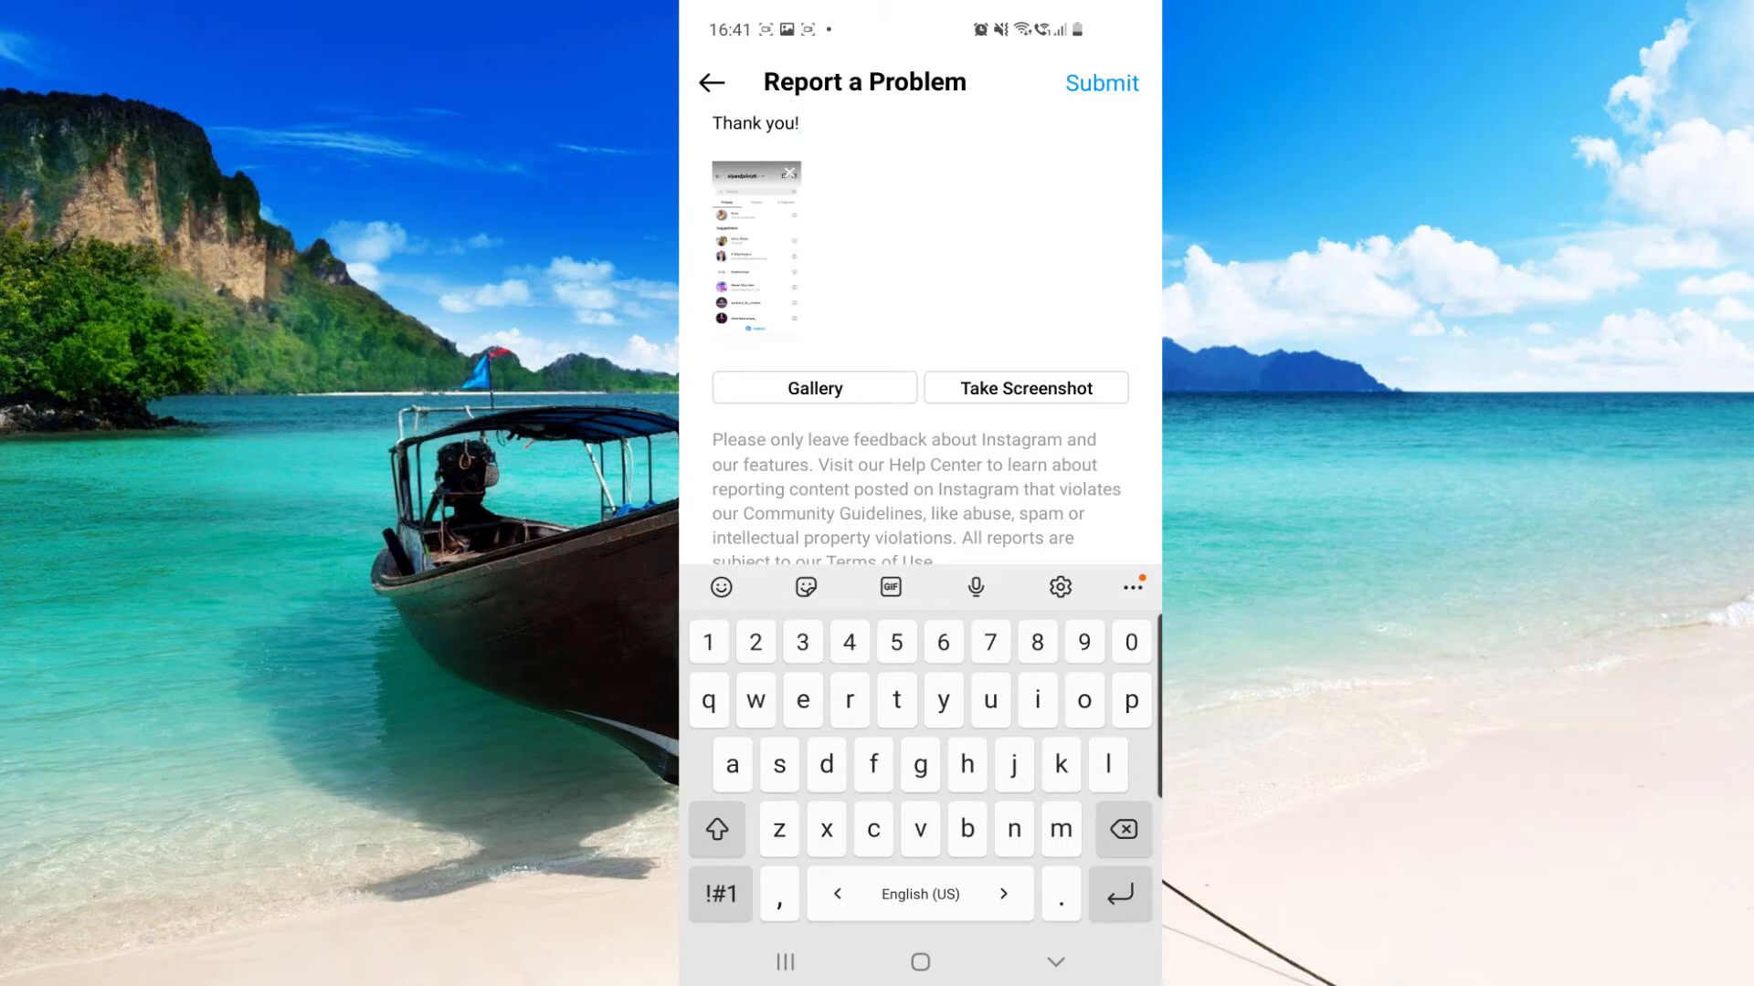
Step: Attach screenshots of the messages, home feed and profile screens to the report
{"action": "left_click", "coordinate": [1024, 388]}
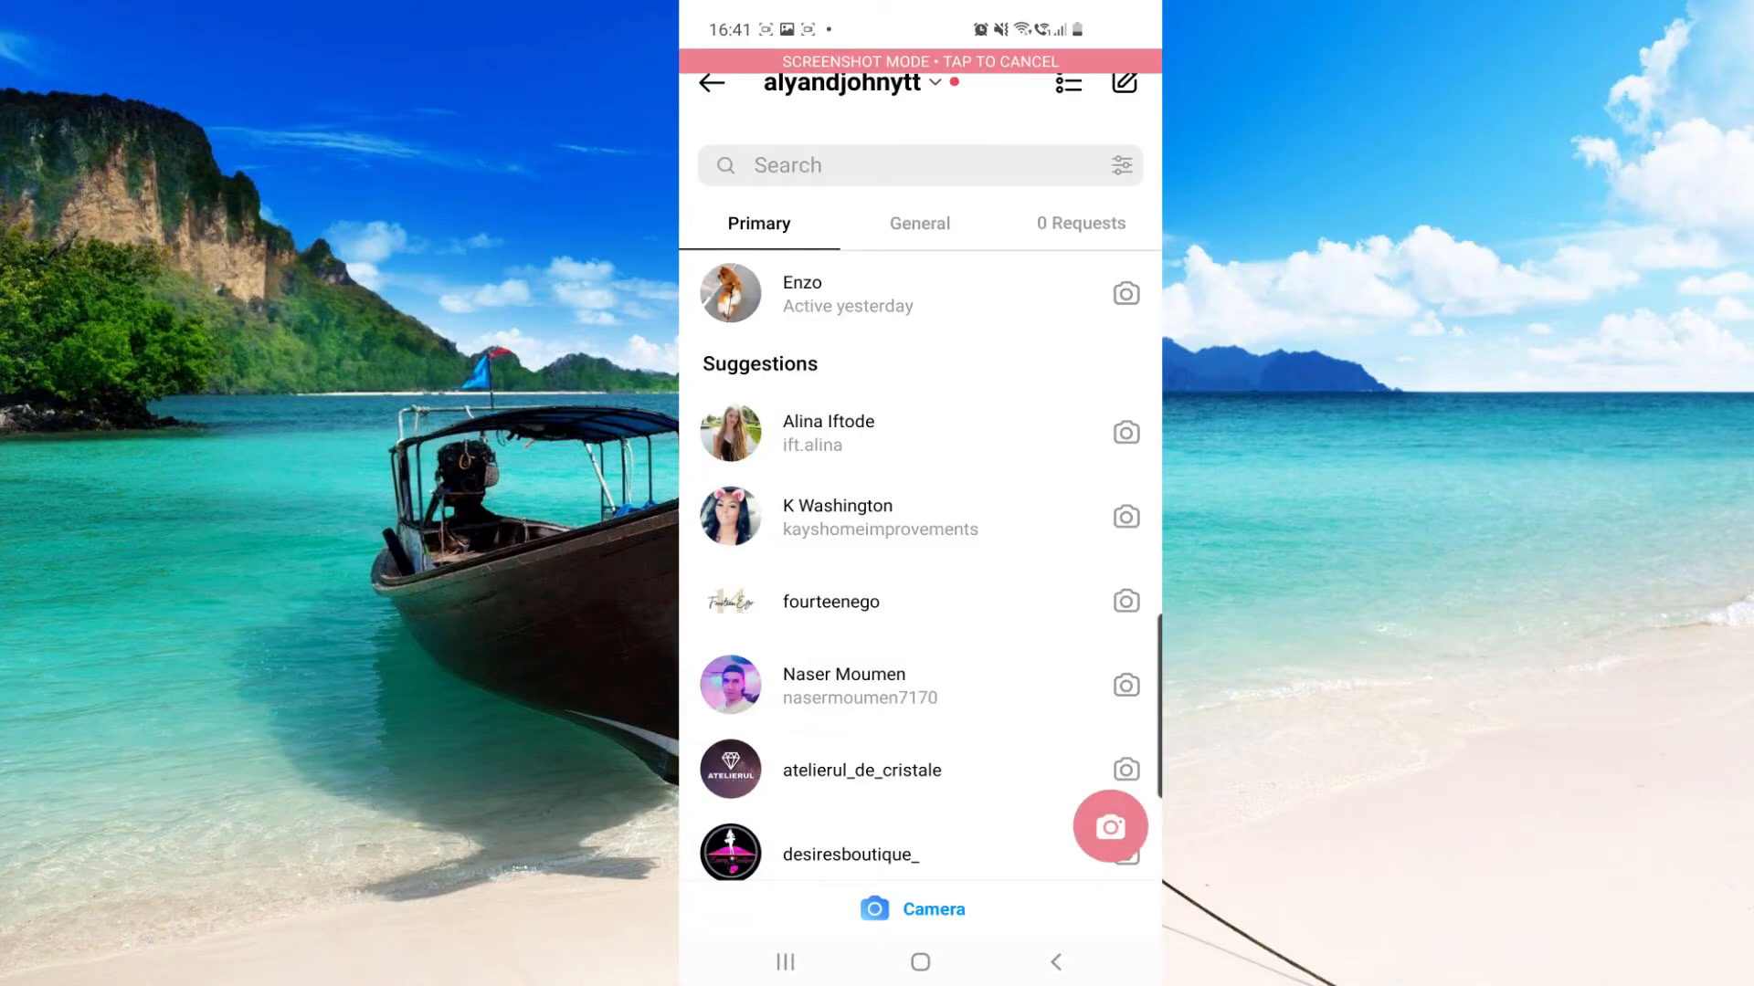
{"action": "left_click", "coordinate": [711, 81]}
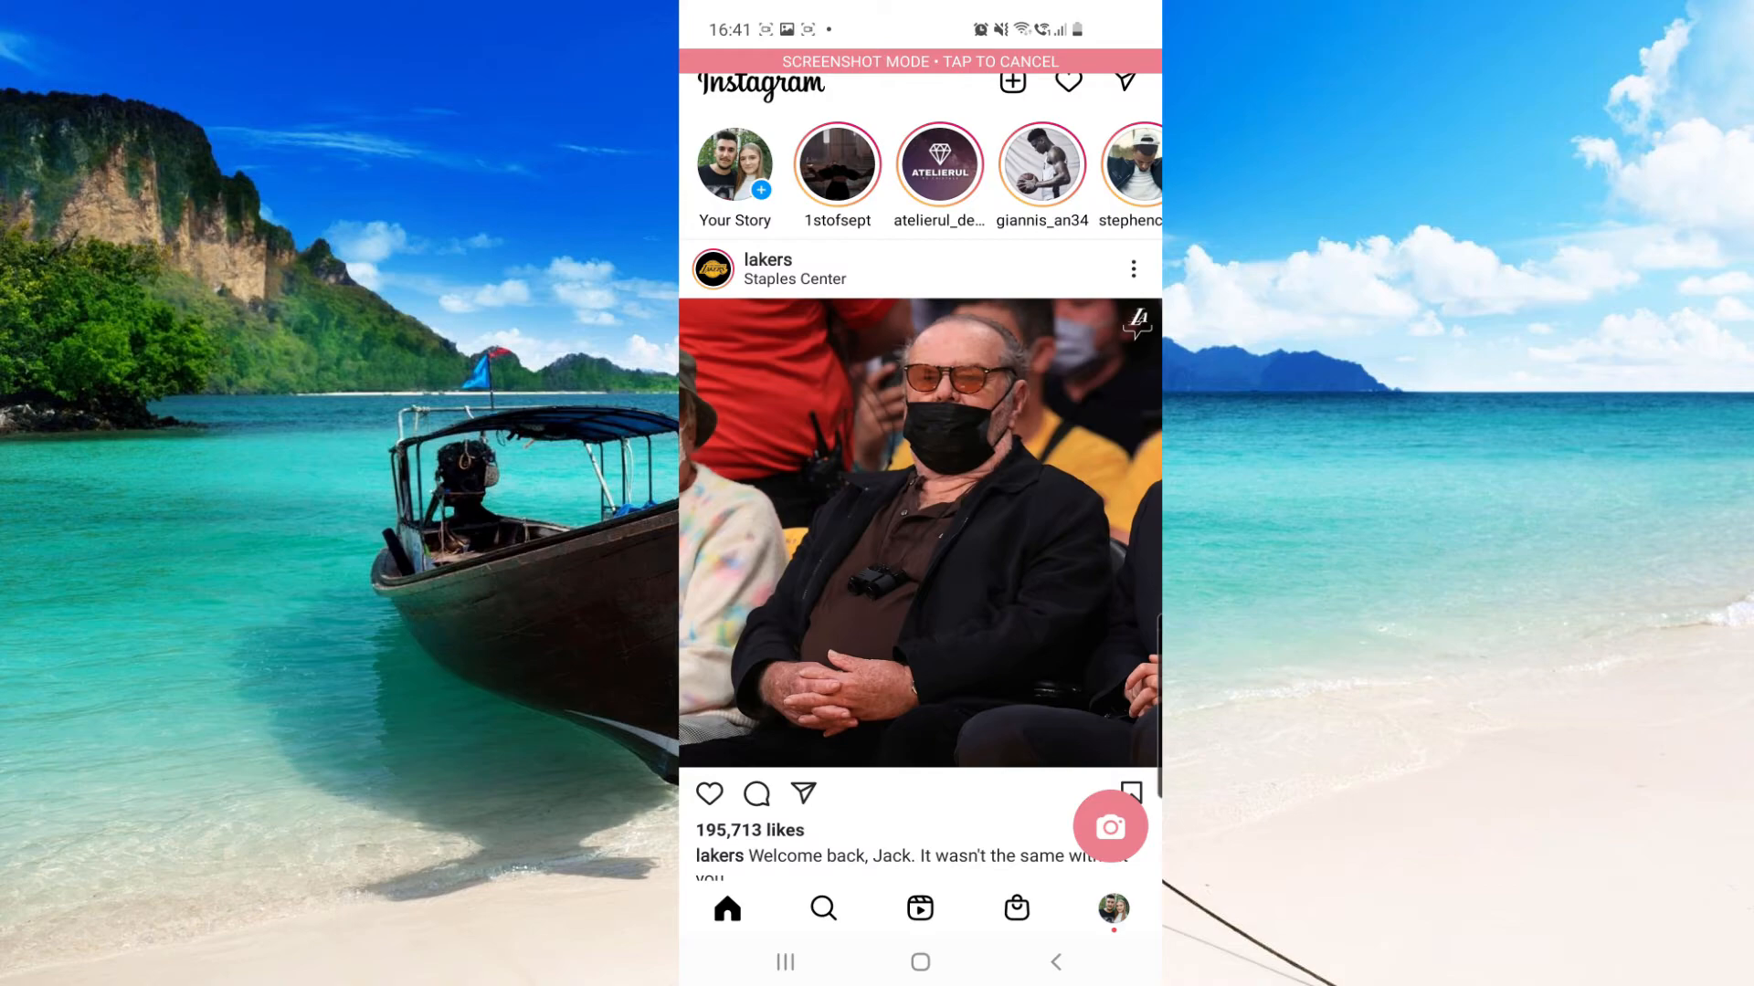
{"action": "left_click", "coordinate": [1130, 793]}
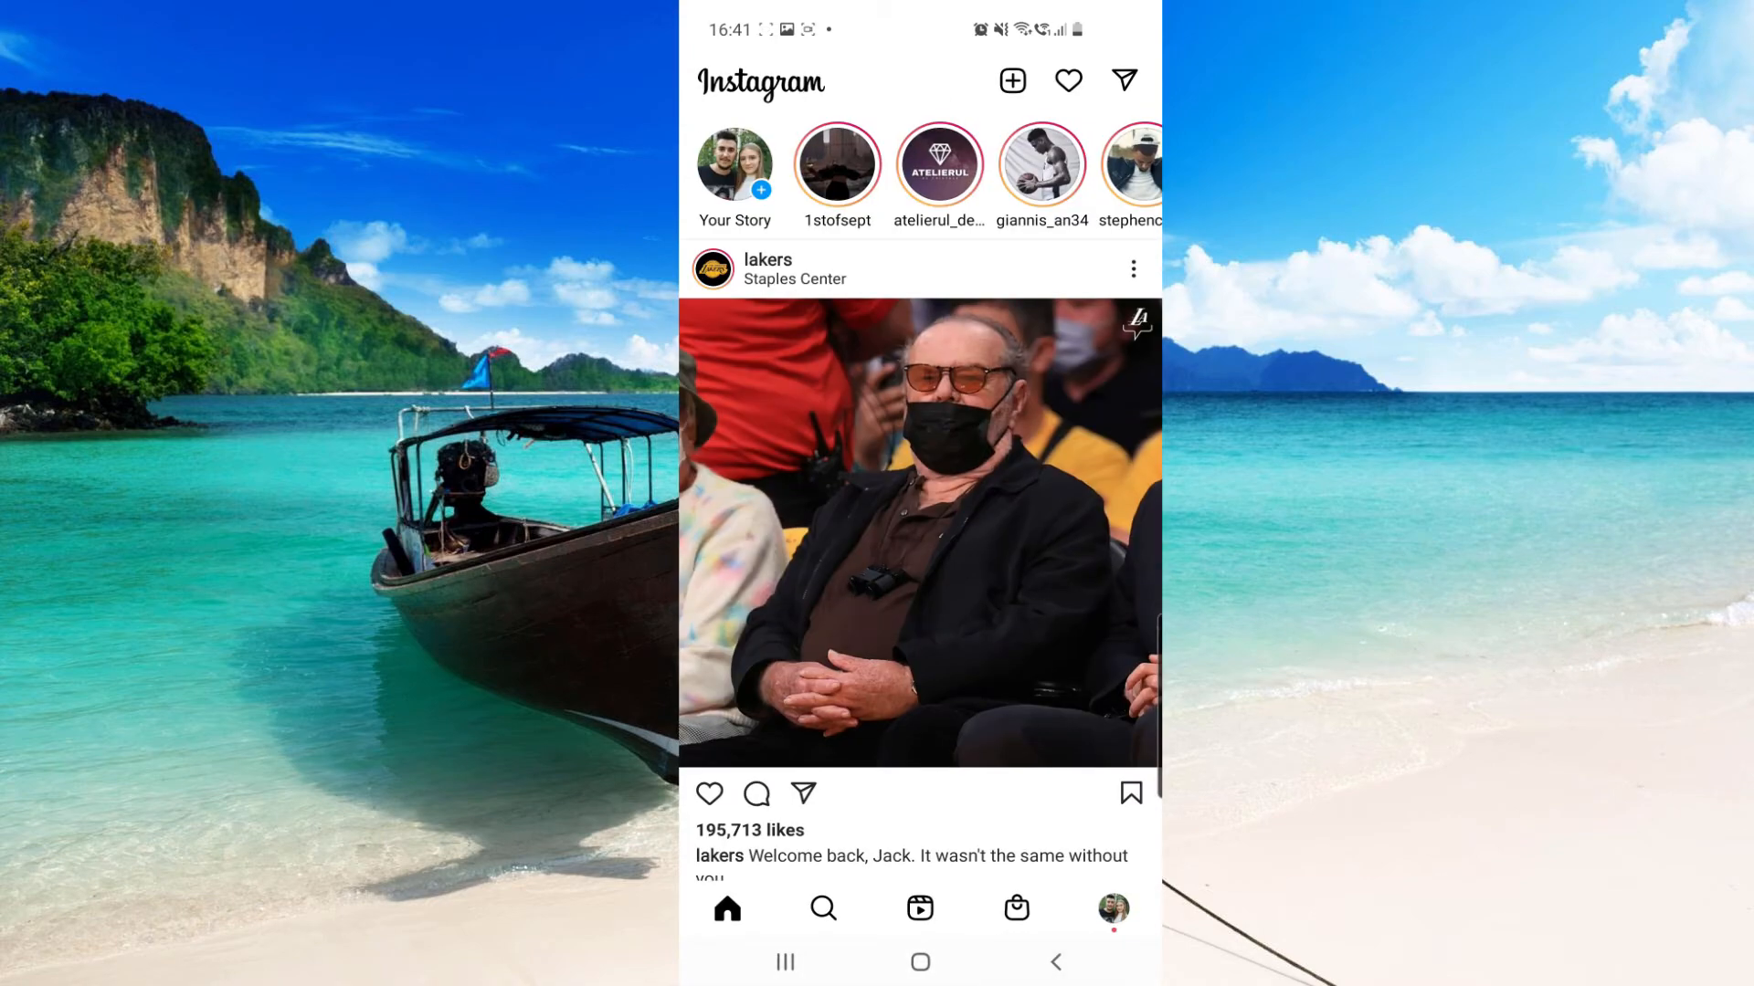
{"action": "left_click", "coordinate": [1112, 907]}
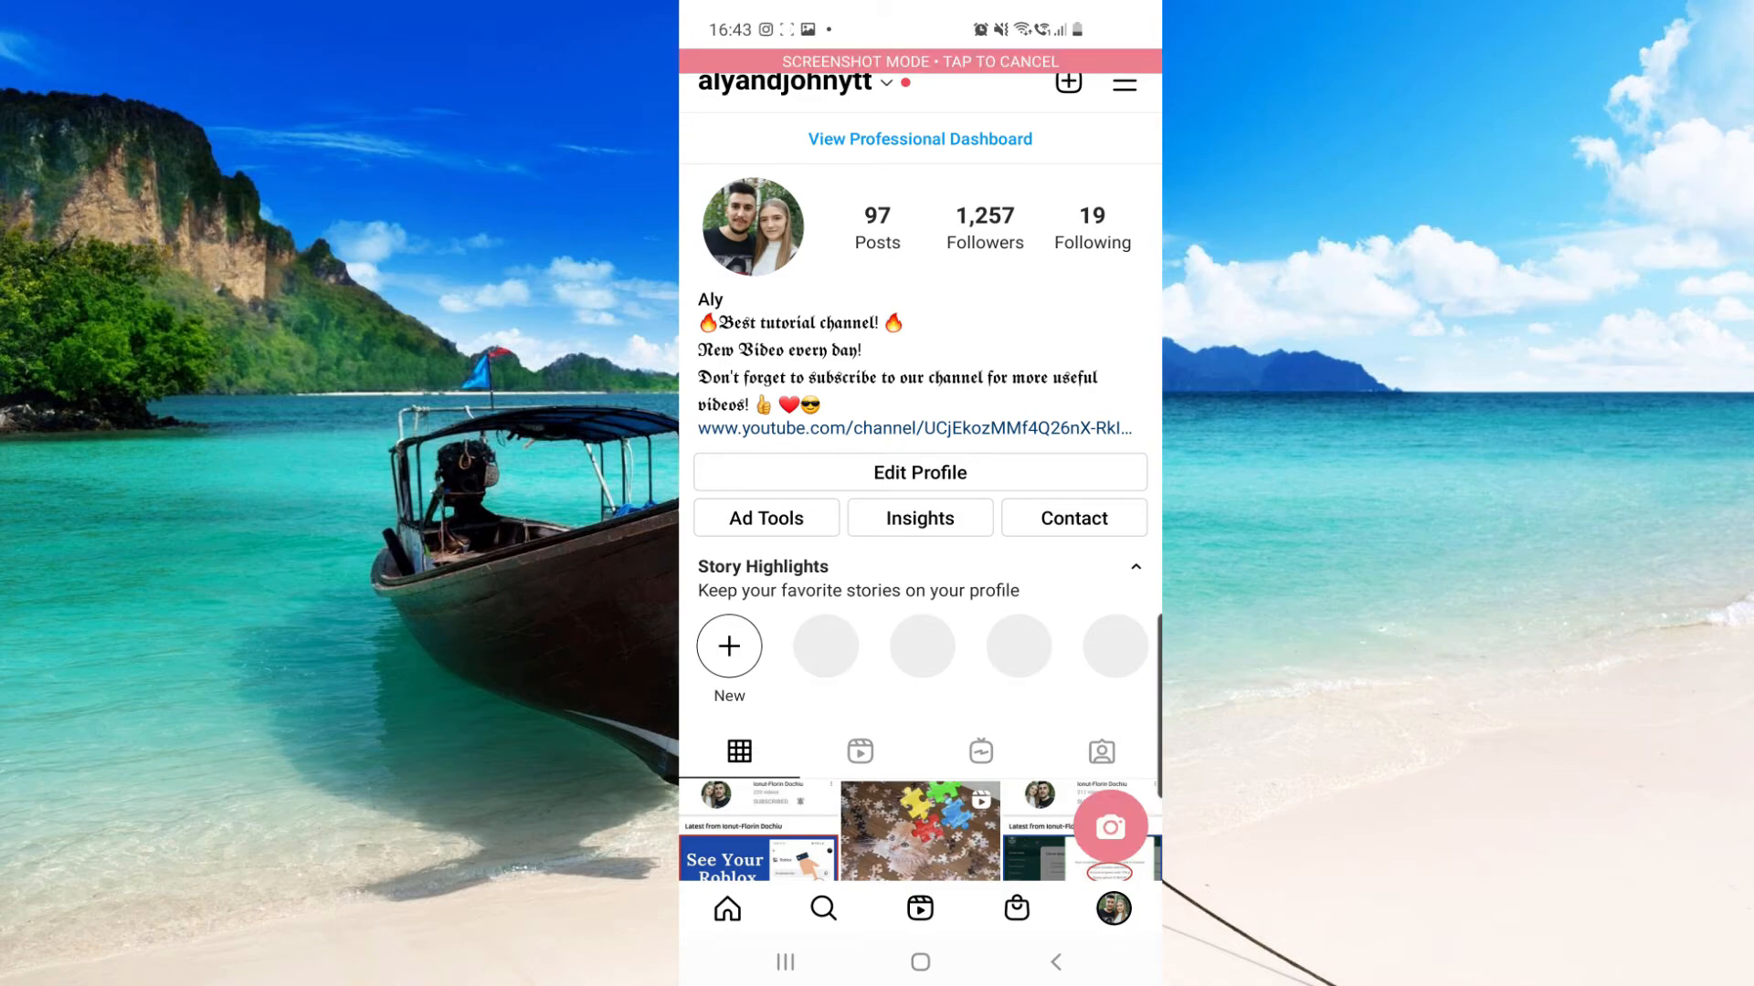
{"action": "left_click", "coordinate": [1067, 83]}
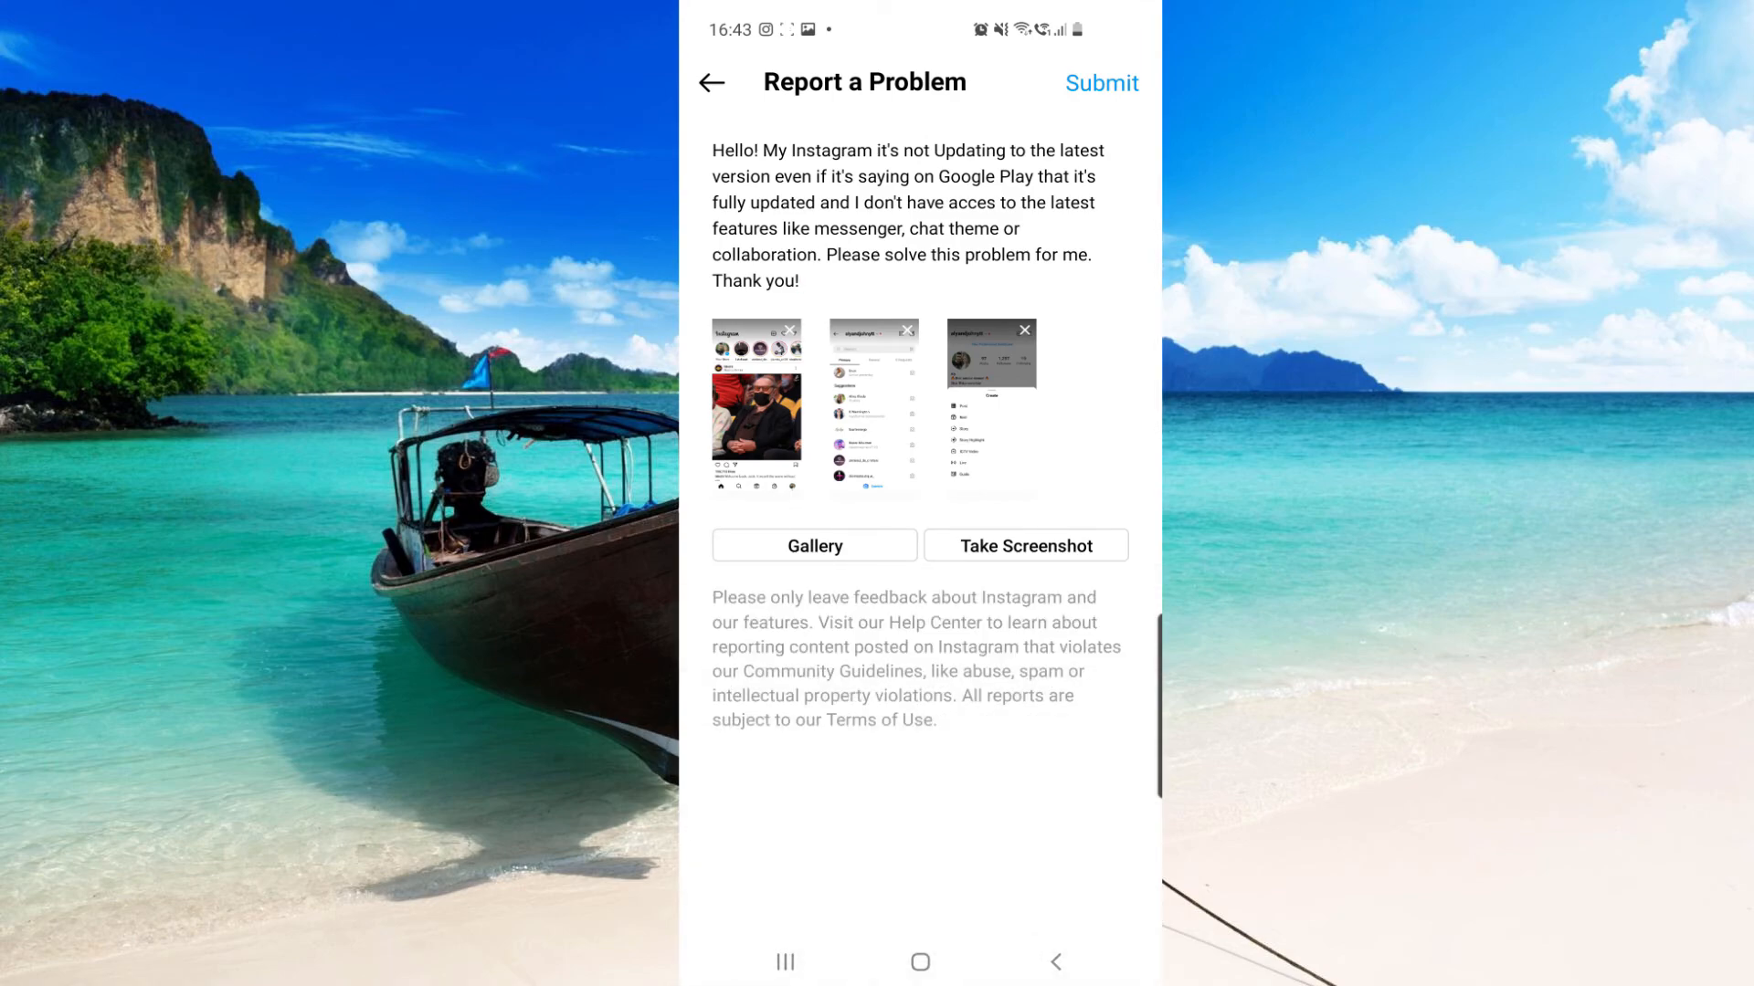
Step: Submit the report, close the Thank You dialog, and return to the home screen
{"action": "left_click", "coordinate": [1100, 83]}
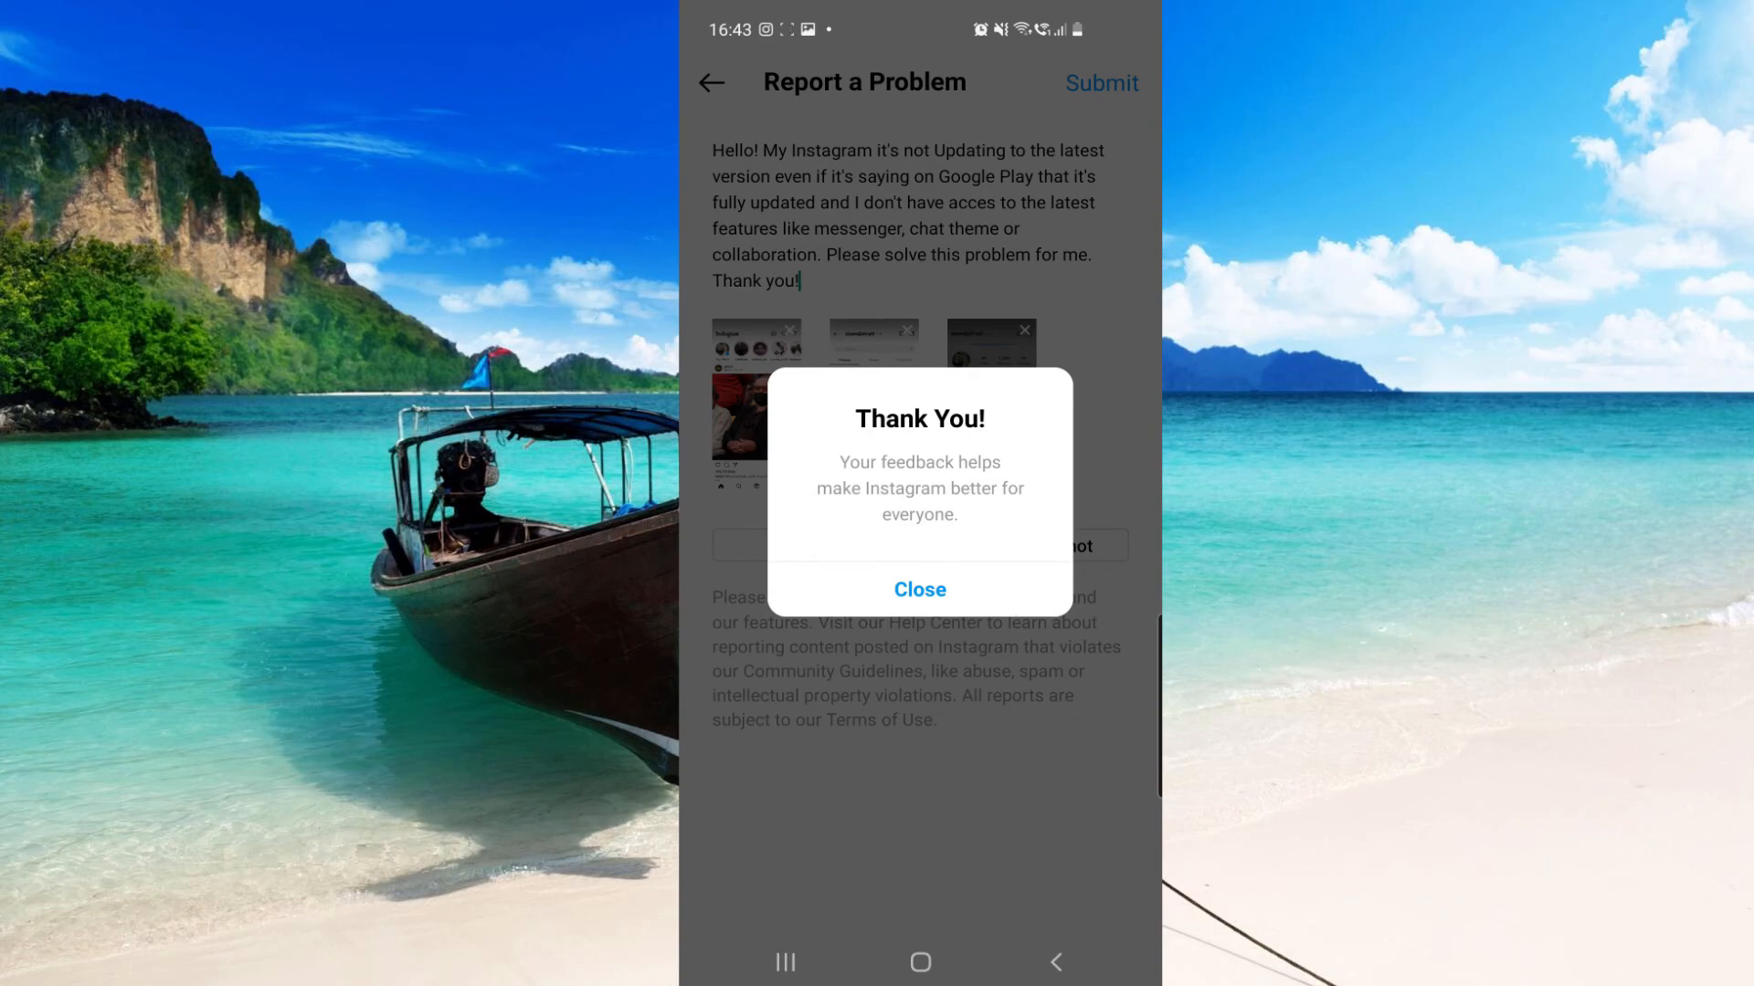
{"action": "left_click", "coordinate": [919, 589]}
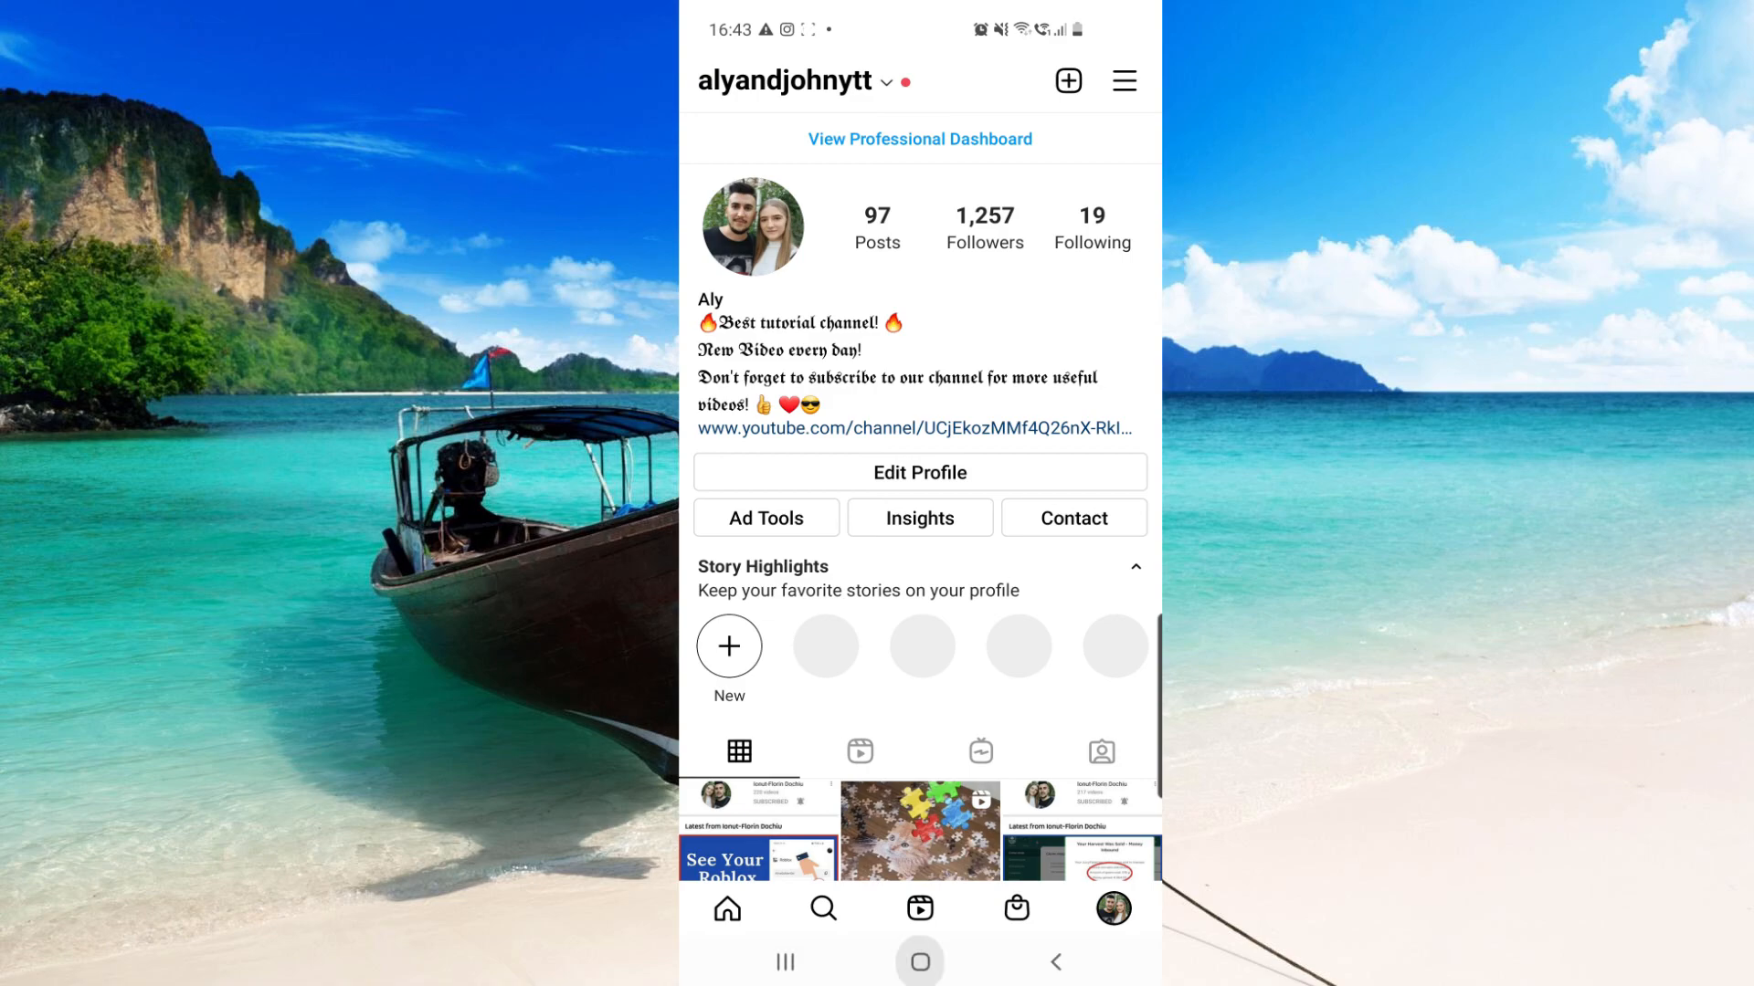
{"action": "left_click", "coordinate": [920, 962]}
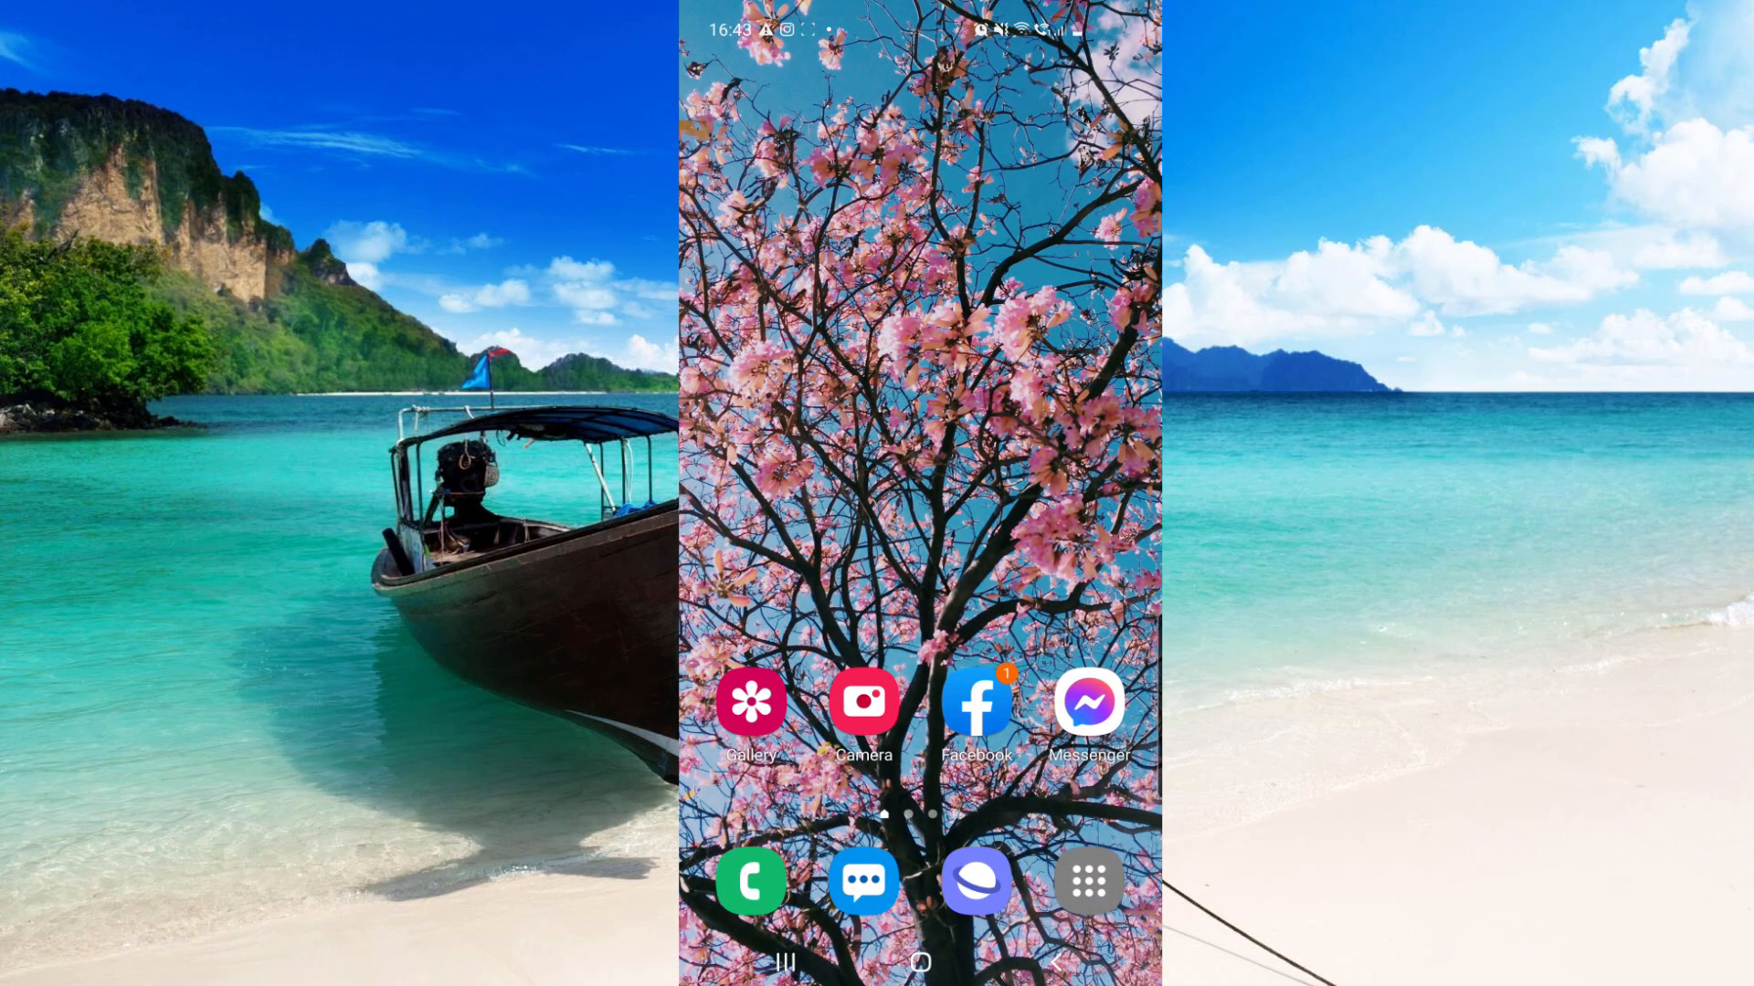